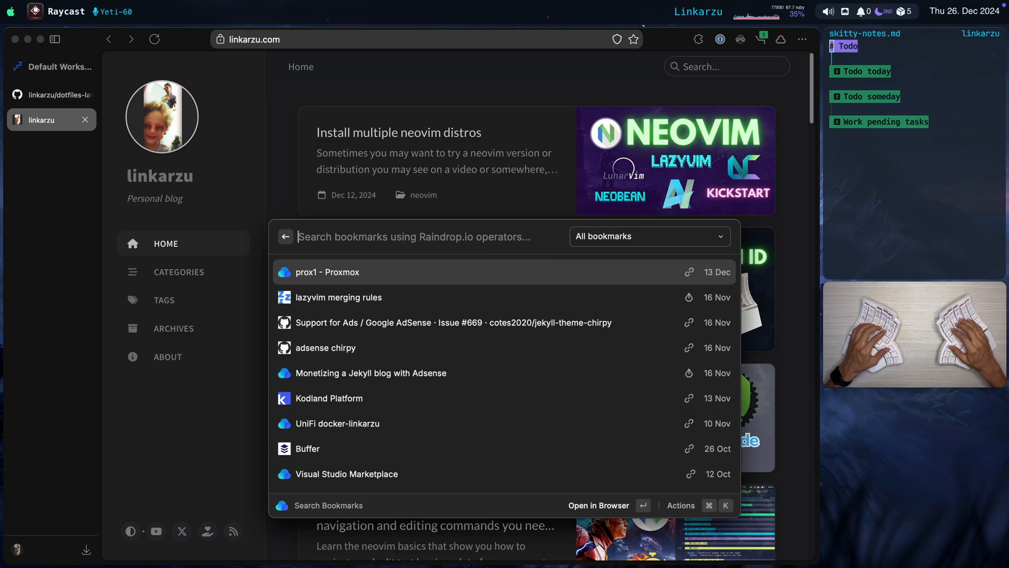
- Open the 'xoa' bookmark, then search 'dot lat' to open dotfiles-latest
{"action": "type", "text": "xoa"}
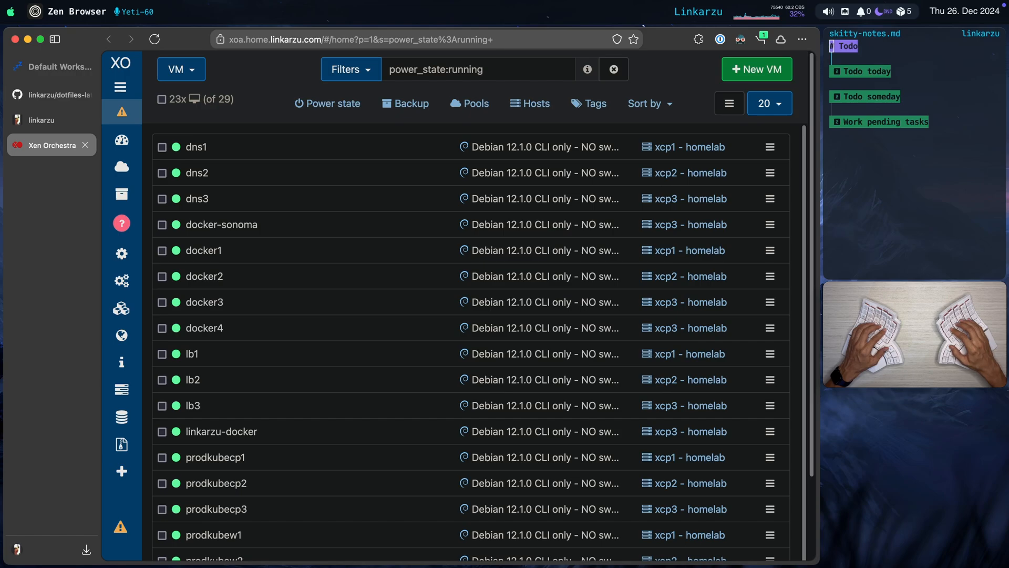
{"action": "left_click", "coordinate": [52, 94]}
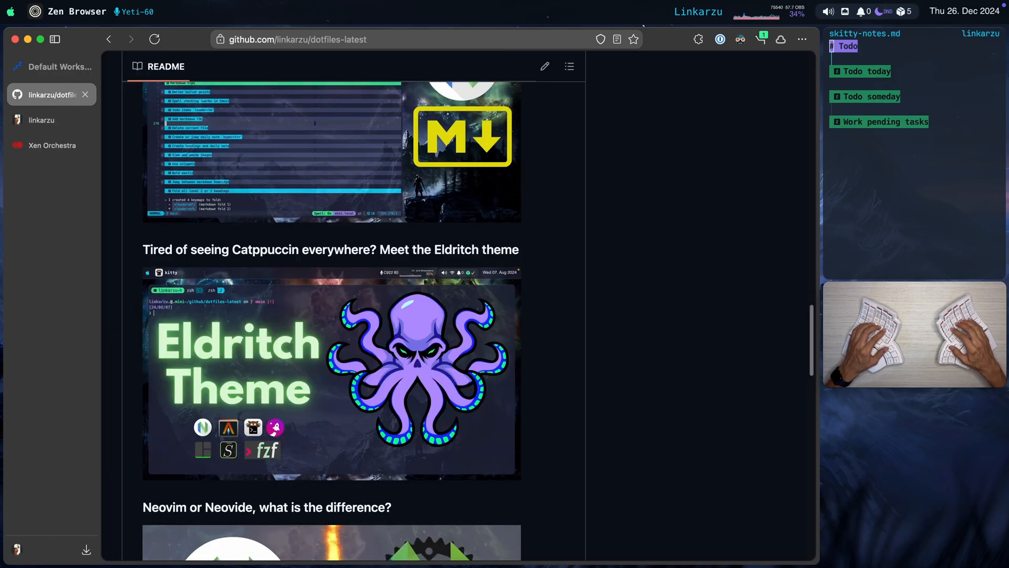
{"action": "key", "text": "cmd+space"}
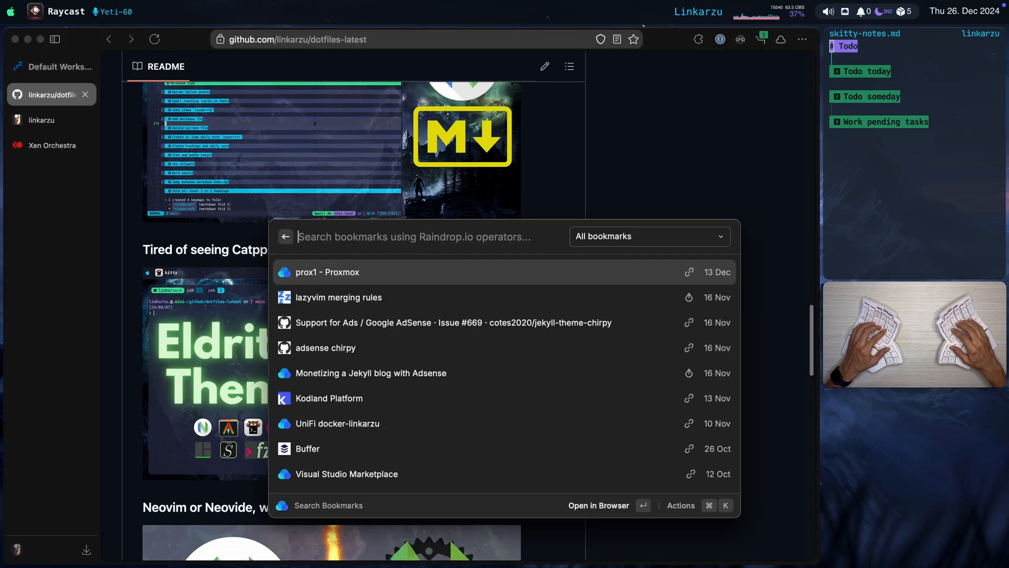
{"action": "type", "text": "dot lat"}
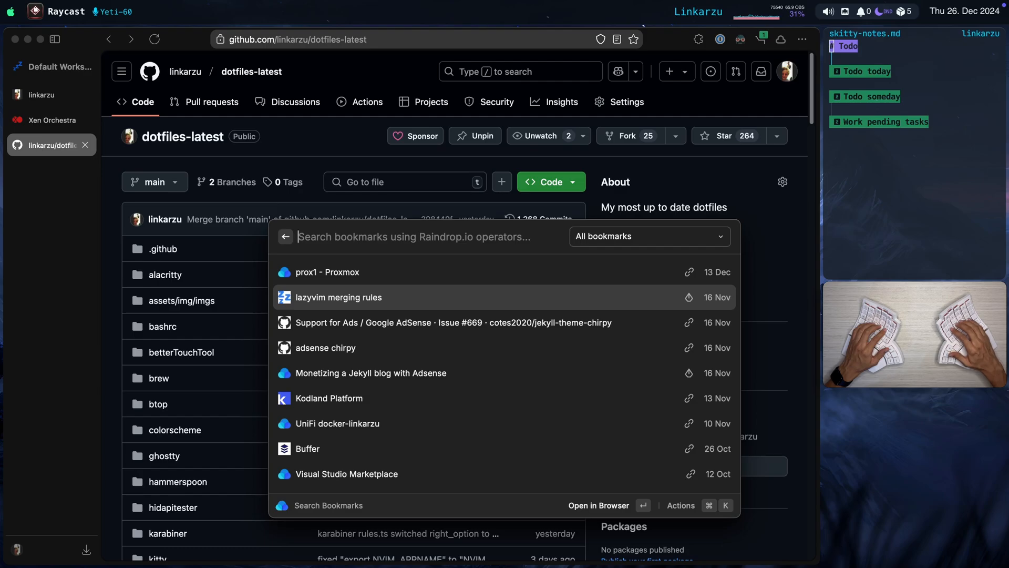
- Open the 'lazyvim merging rules' bookmark, then search 'rain' to launch Raindrop.io
{"action": "left_click", "coordinate": [338, 297]}
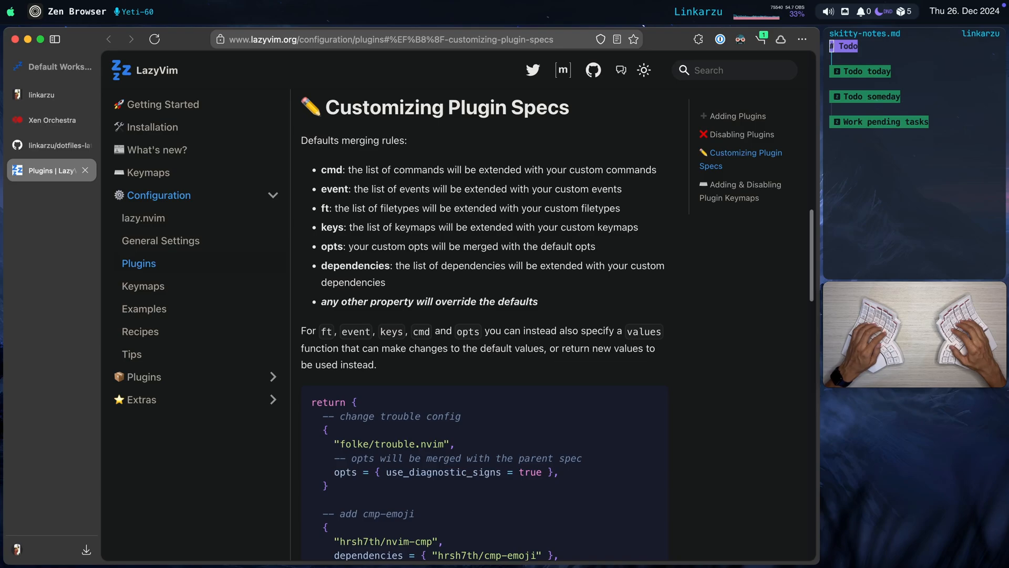
{"action": "type", "text": "rain"}
{"action": "type", "text": "linkarzu brew"}
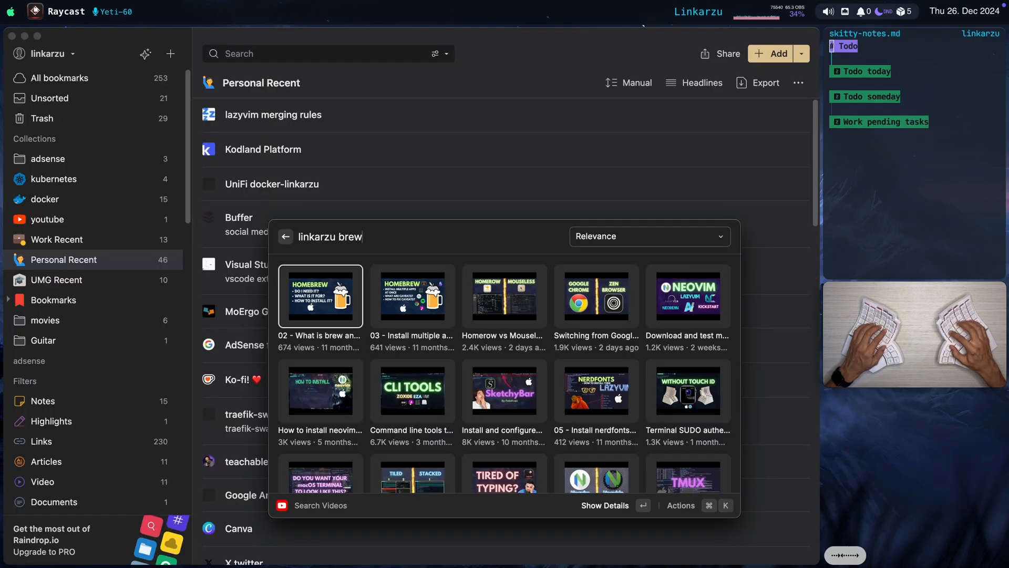
{"action": "left_click", "coordinate": [412, 295]}
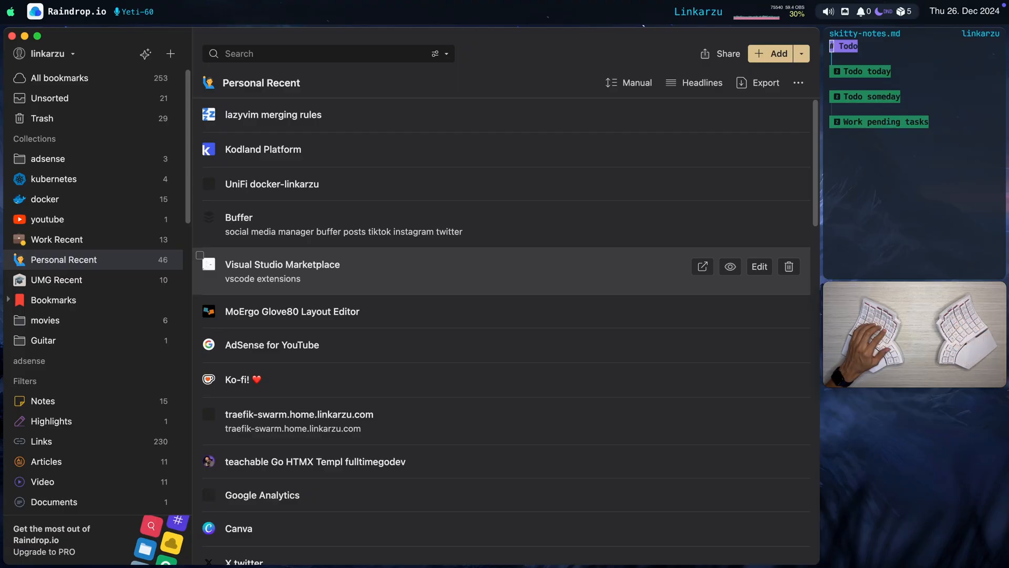
{"action": "left_click", "coordinate": [53, 178]}
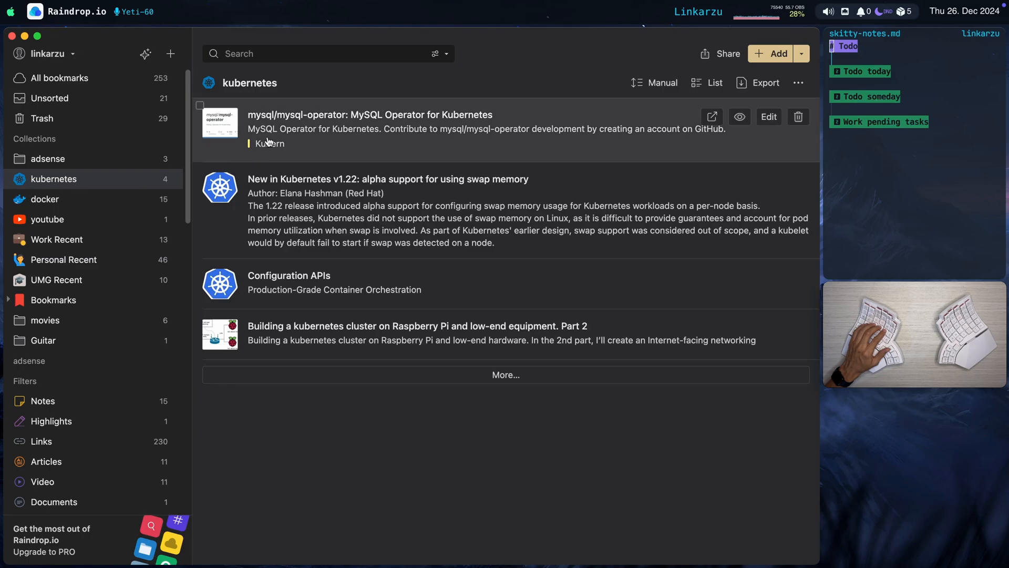
{"action": "left_click", "coordinate": [45, 199]}
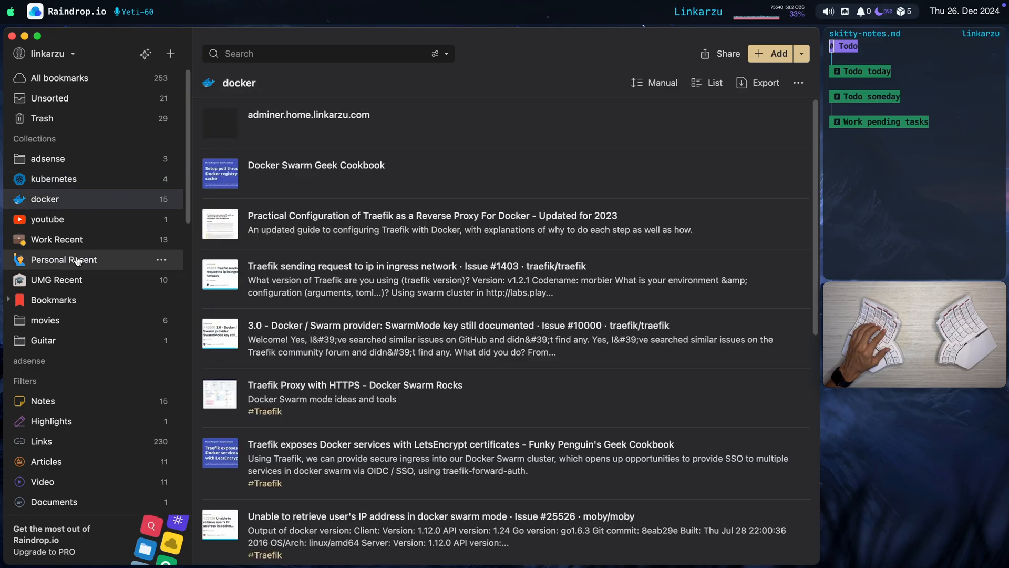
{"action": "left_click", "coordinate": [63, 260]}
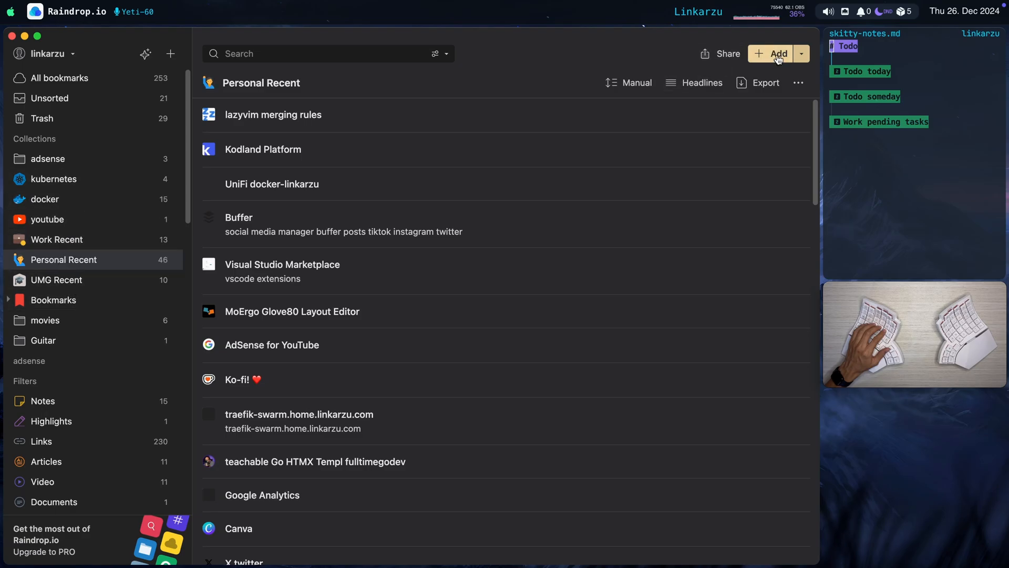
- Open a new Zen Browser tab on firefox.org's Firefox News page
{"action": "left_click", "coordinate": [778, 54]}
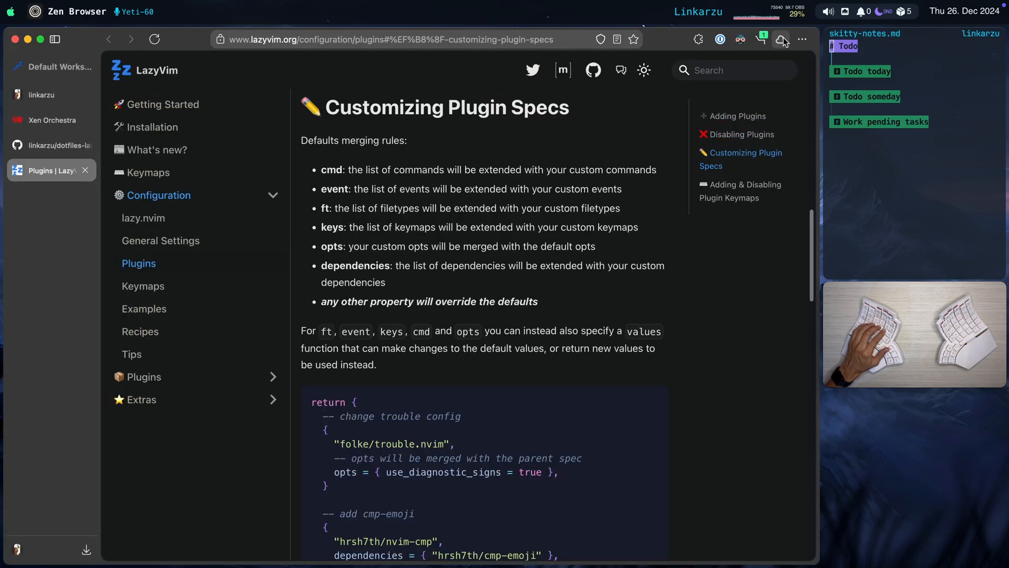
{"action": "left_click", "coordinate": [781, 39]}
{"action": "type", "text": "firefox.org"}
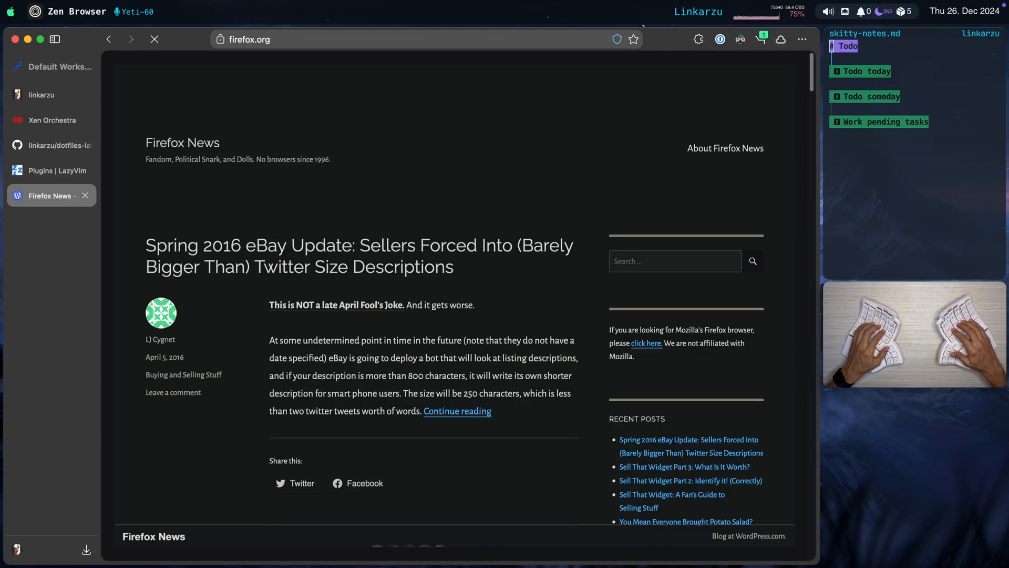
- Save firefox.org with the Raindrop.io extension into Unsorted with note 'firefox test'
{"action": "left_click", "coordinate": [781, 39]}
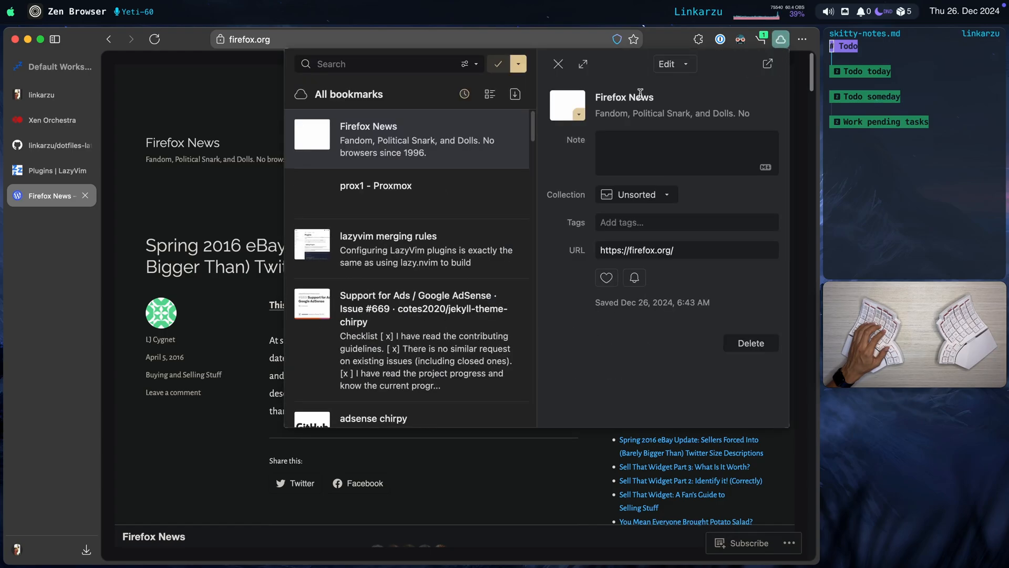
{"action": "left_click", "coordinate": [635, 195]}
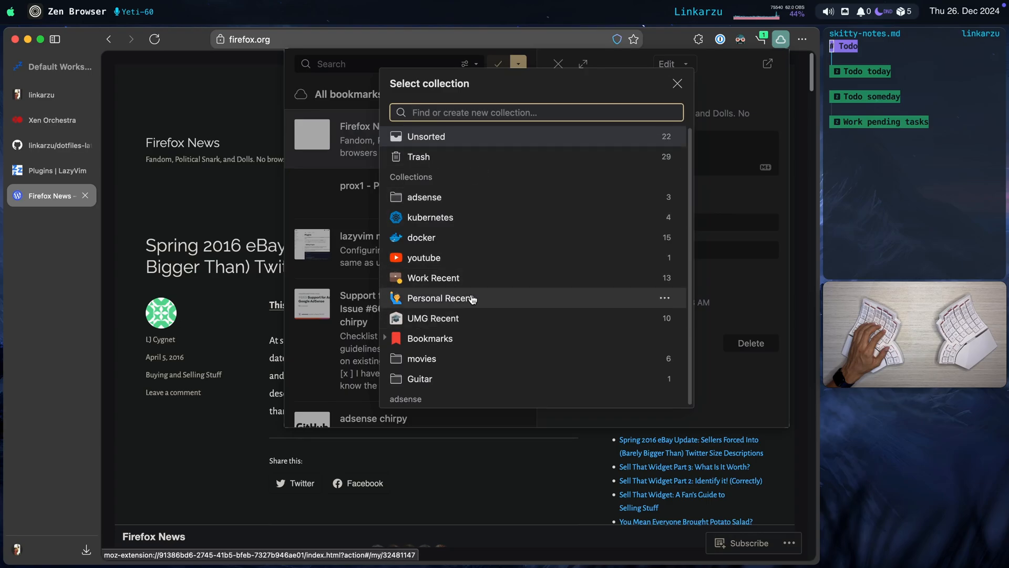
{"action": "left_click", "coordinate": [677, 83]}
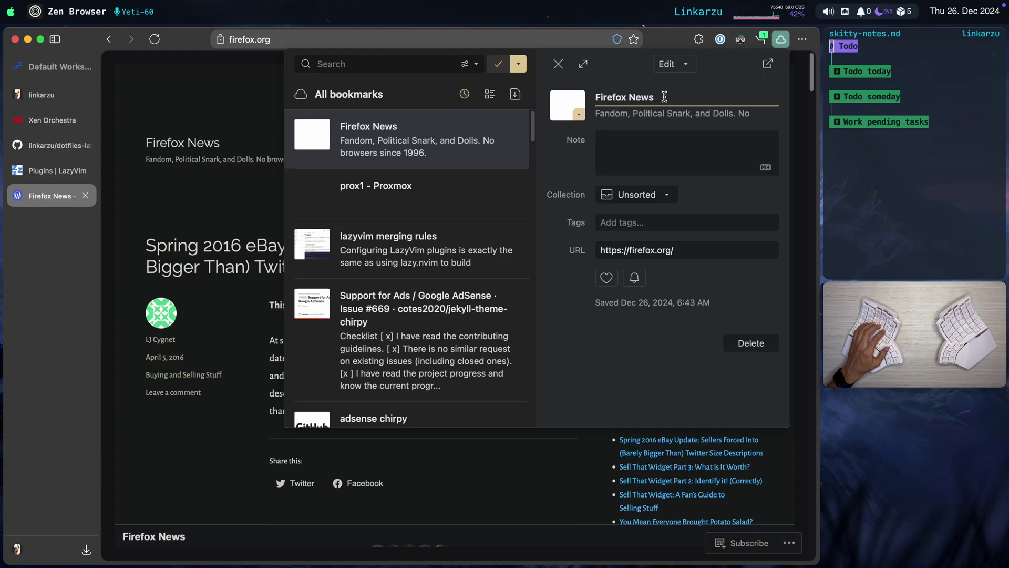
{"action": "left_click", "coordinate": [687, 153]}
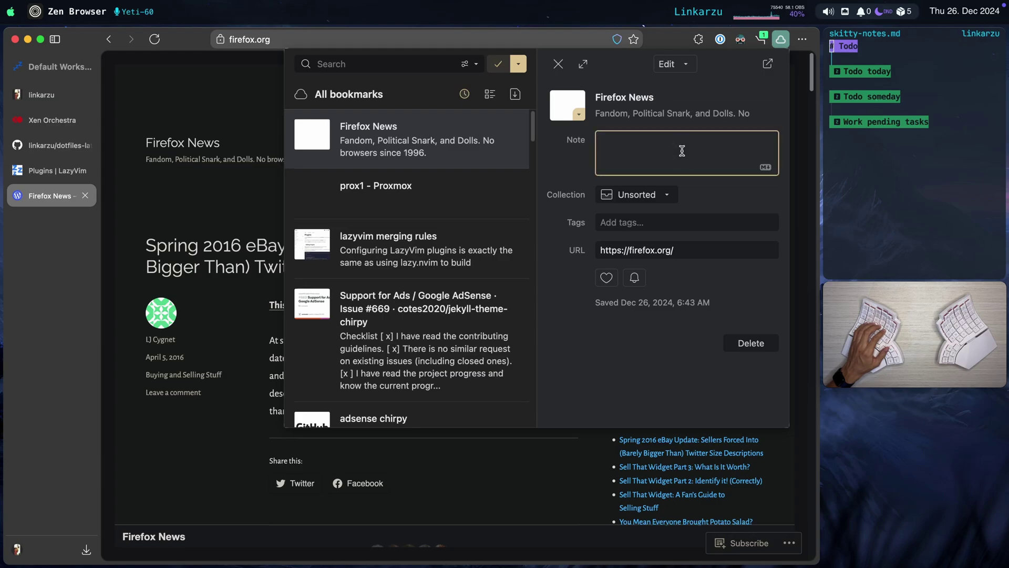
{"action": "type", "text": "firefox test"}
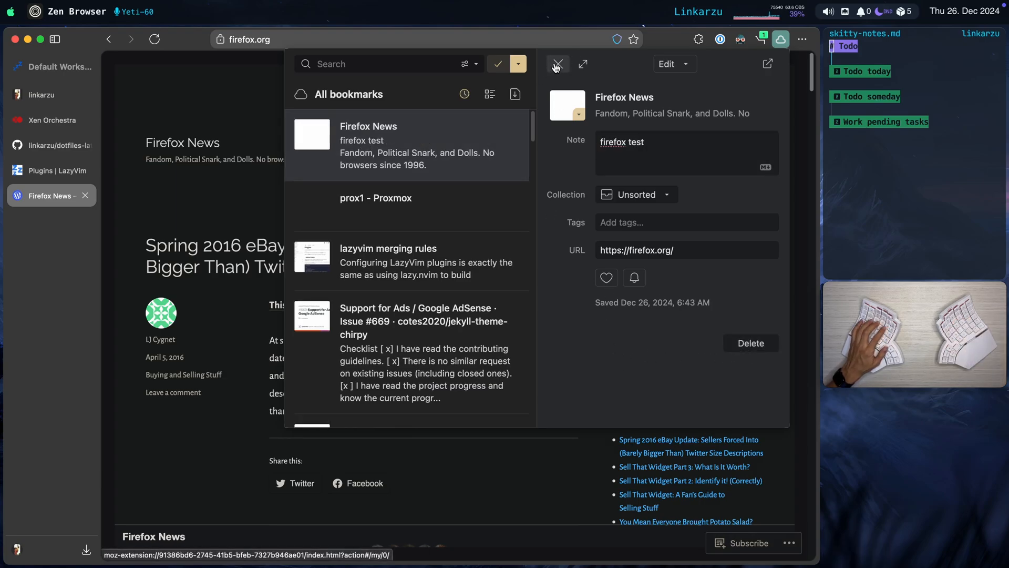
{"action": "left_click", "coordinate": [558, 64]}
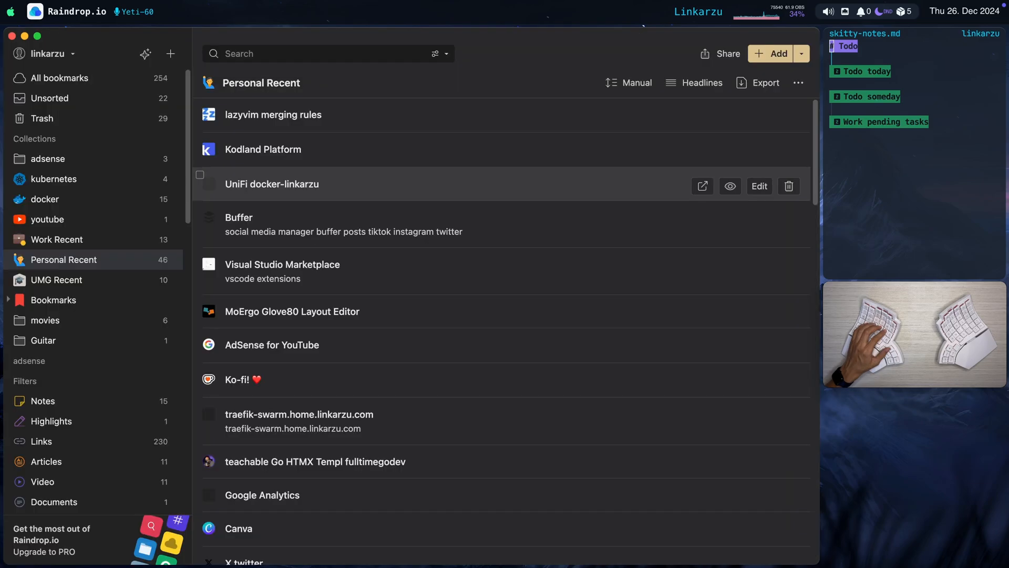
- Trash the Firefox News bookmark from Unsorted, then open the Go Pro offer
{"action": "left_click", "coordinate": [49, 98]}
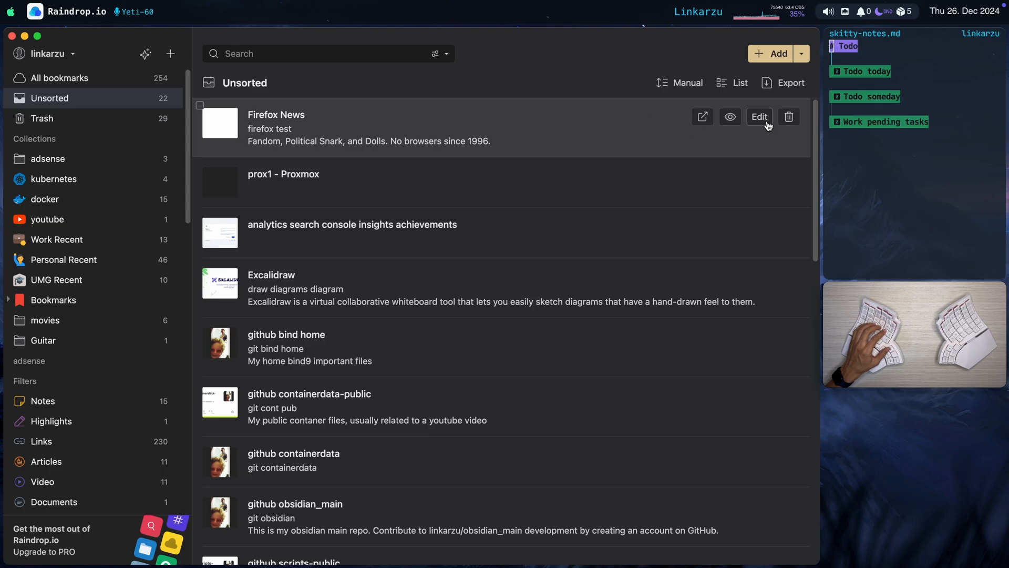
{"action": "left_click", "coordinate": [788, 117]}
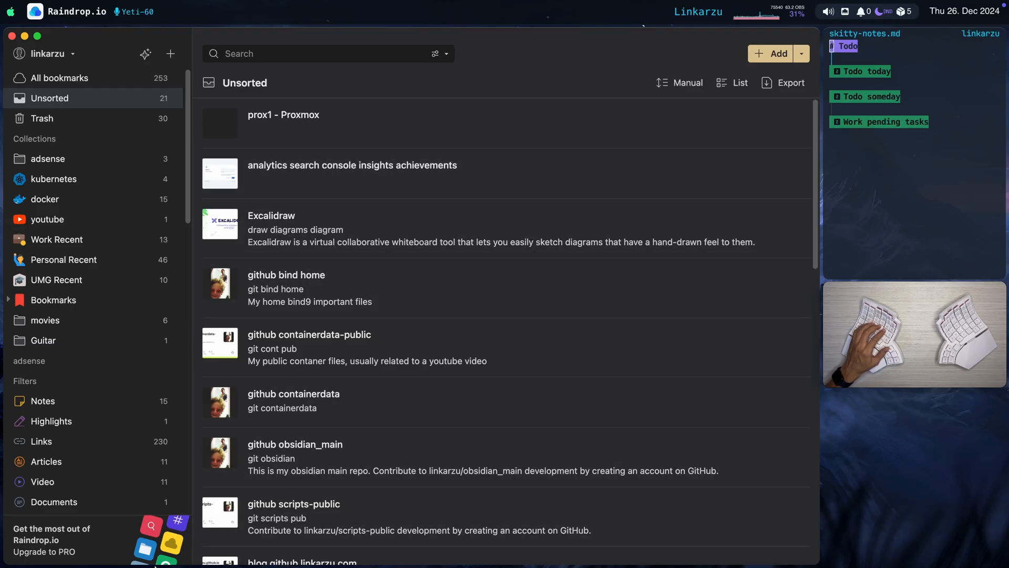
{"action": "left_click", "coordinate": [44, 550]}
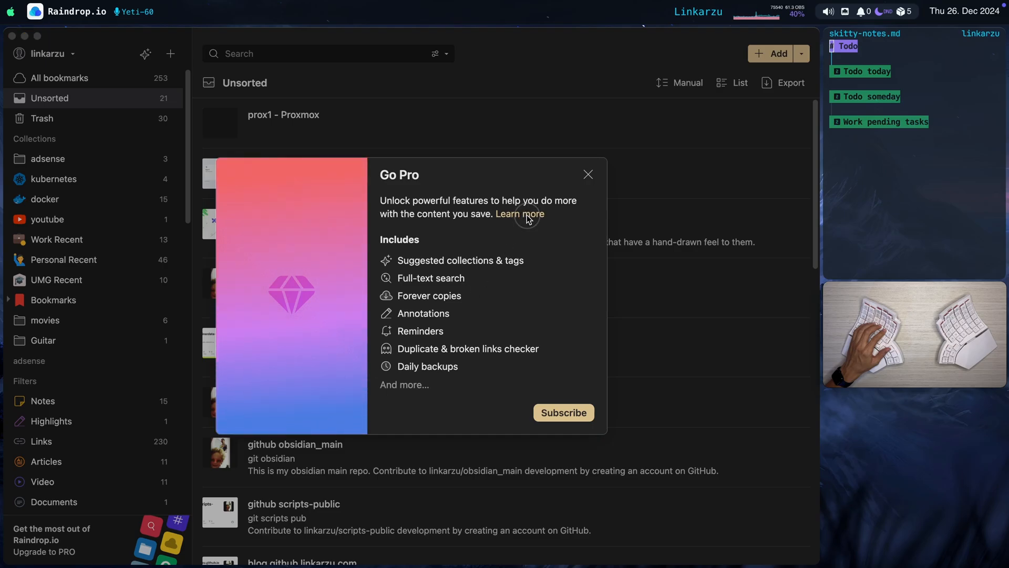
{"action": "left_click", "coordinate": [519, 213]}
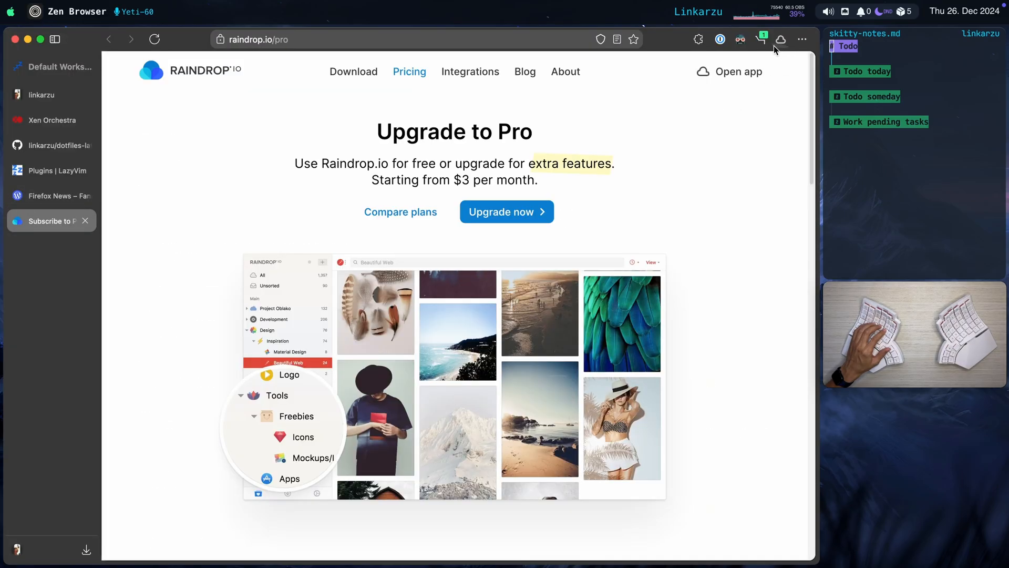
{"action": "left_click", "coordinate": [740, 40]}
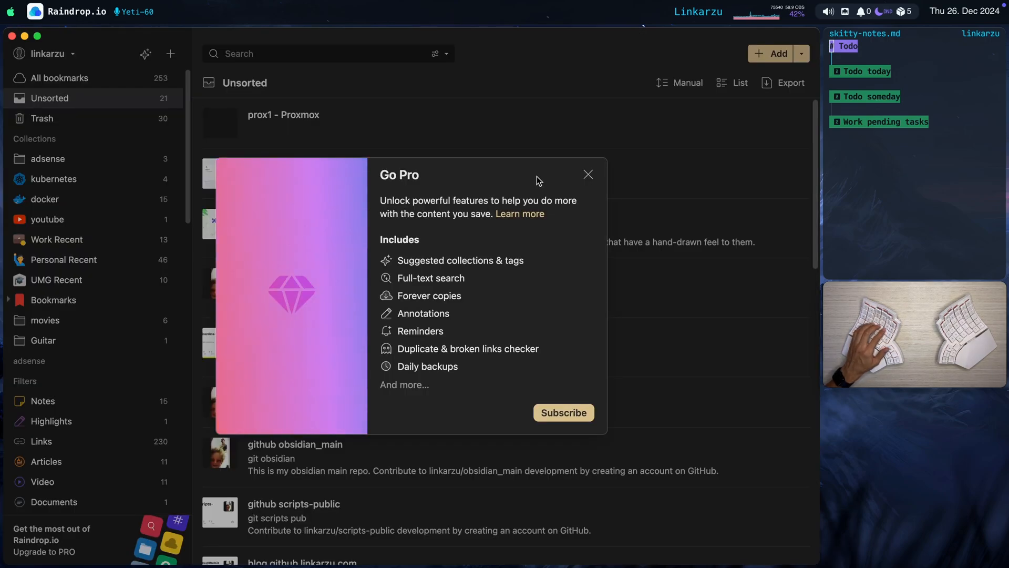
{"action": "mouse_move", "coordinate": [588, 174]}
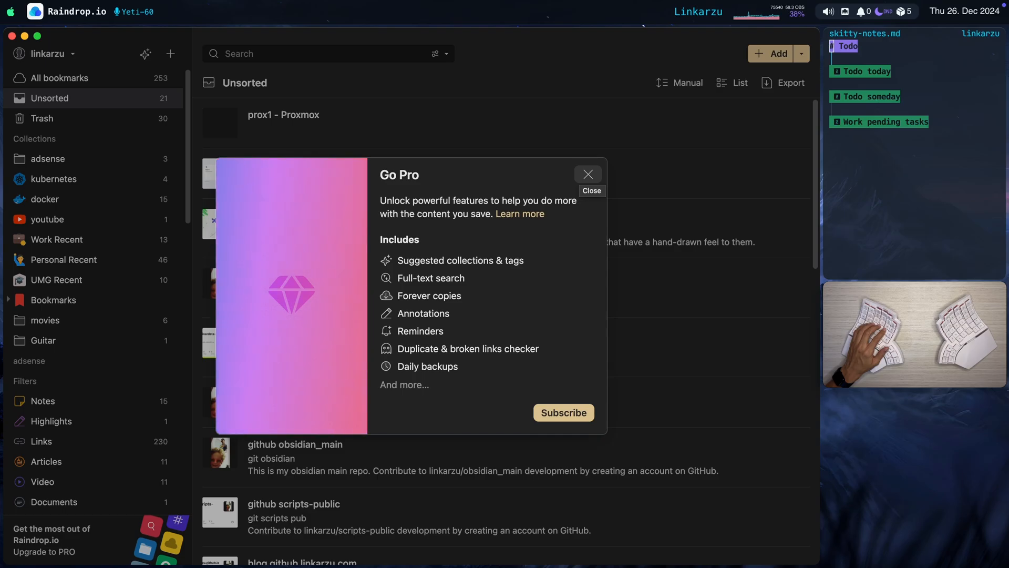
{"action": "mouse_move", "coordinate": [161, 421]}
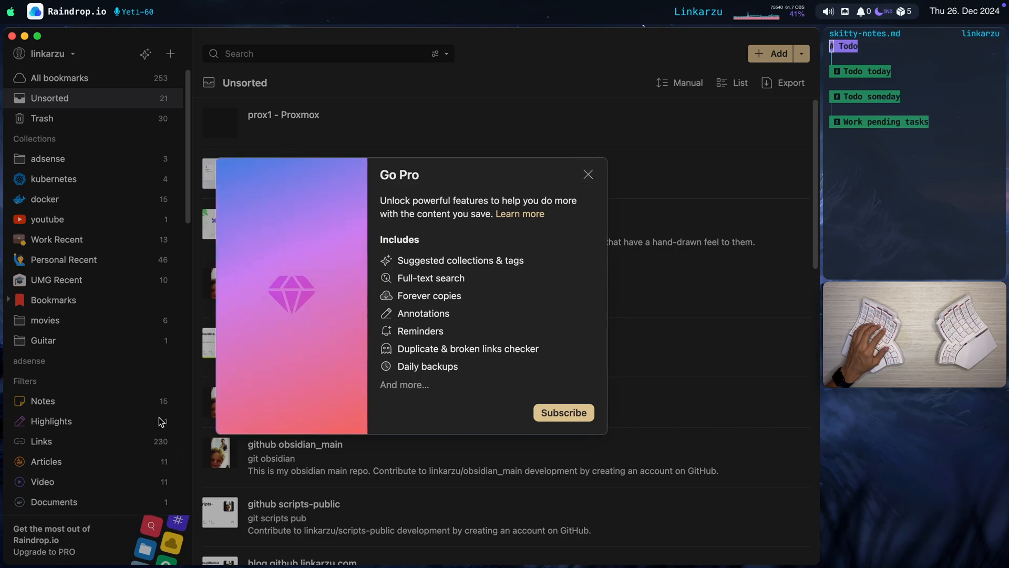
- Review the Raindrop.io extension's access token and collection preferences in Raycast Settings
{"action": "left_click", "coordinate": [588, 174]}
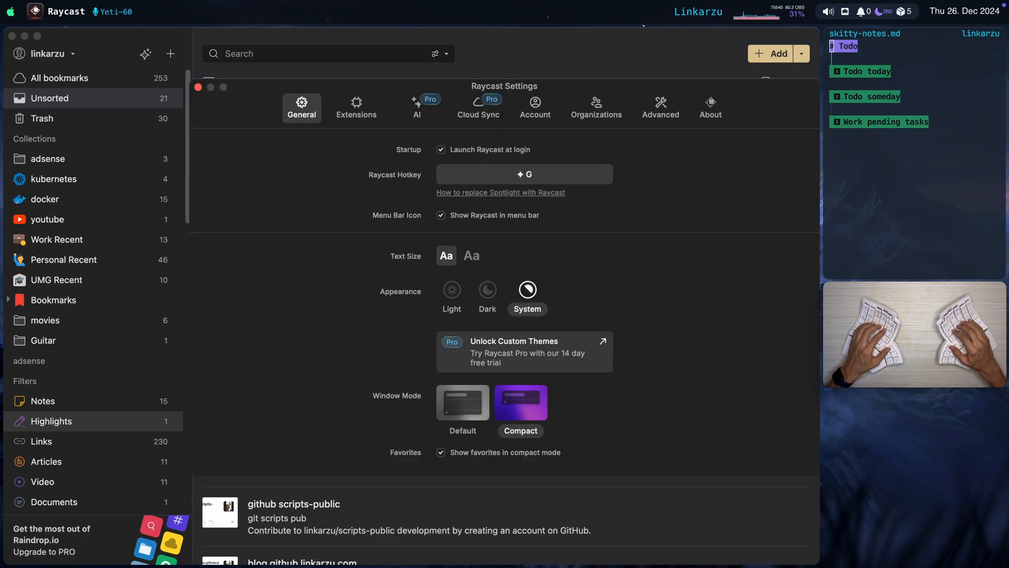
{"action": "left_click", "coordinate": [355, 103]}
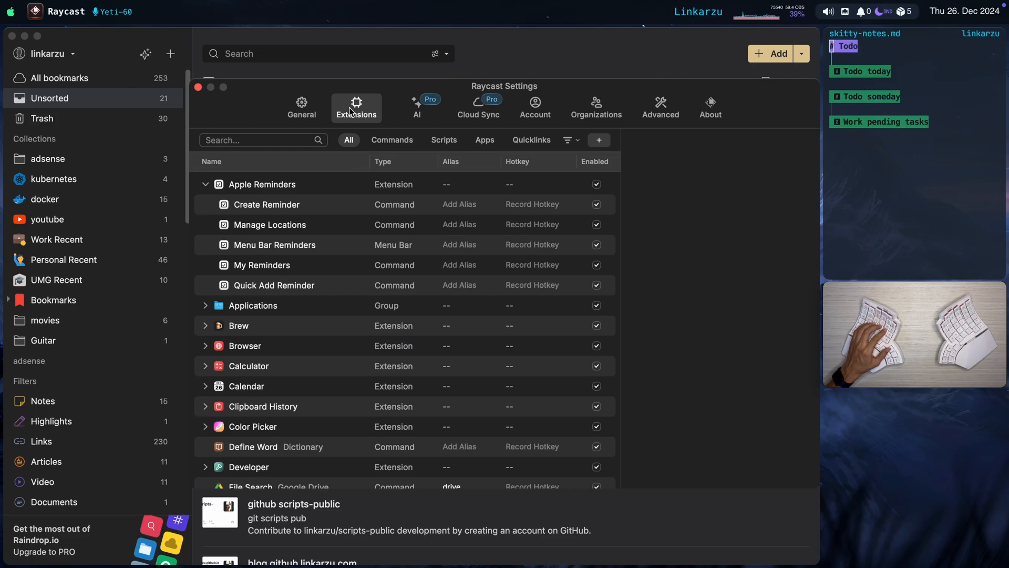
{"action": "left_click", "coordinate": [205, 185]}
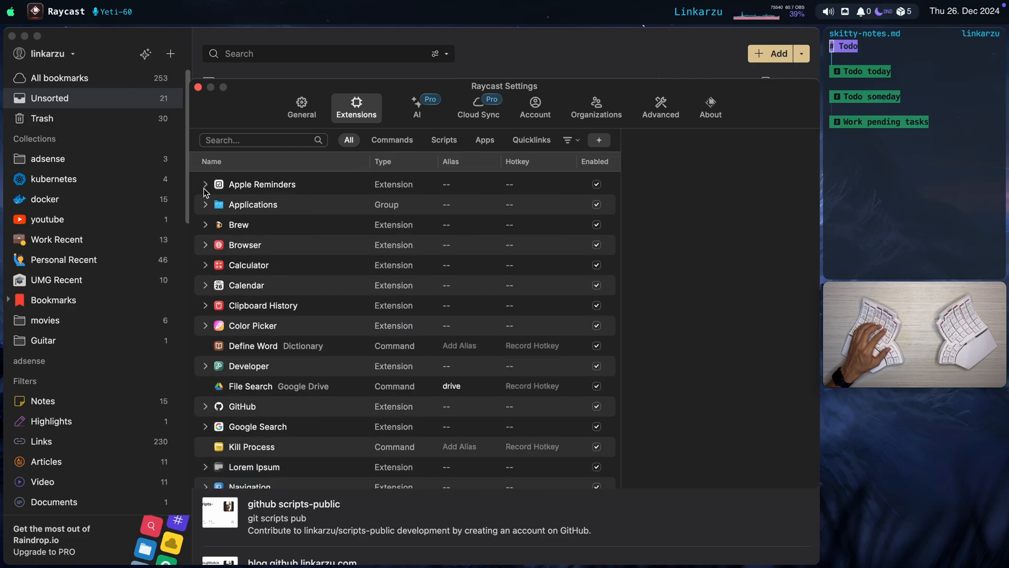
{"action": "scroll", "scroll_direction": "down", "scroll_amount": 3}
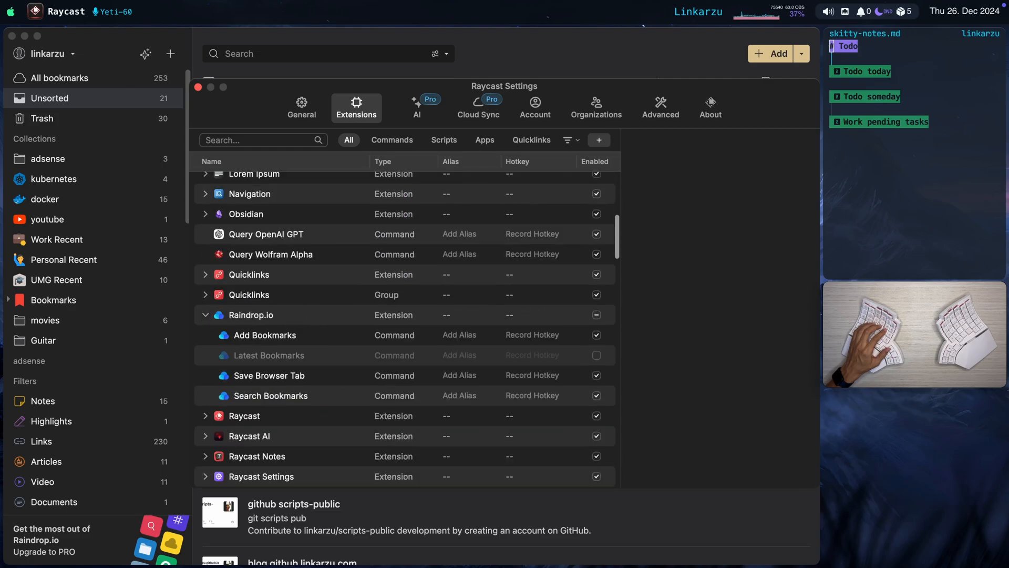
{"action": "left_click", "coordinate": [251, 315]}
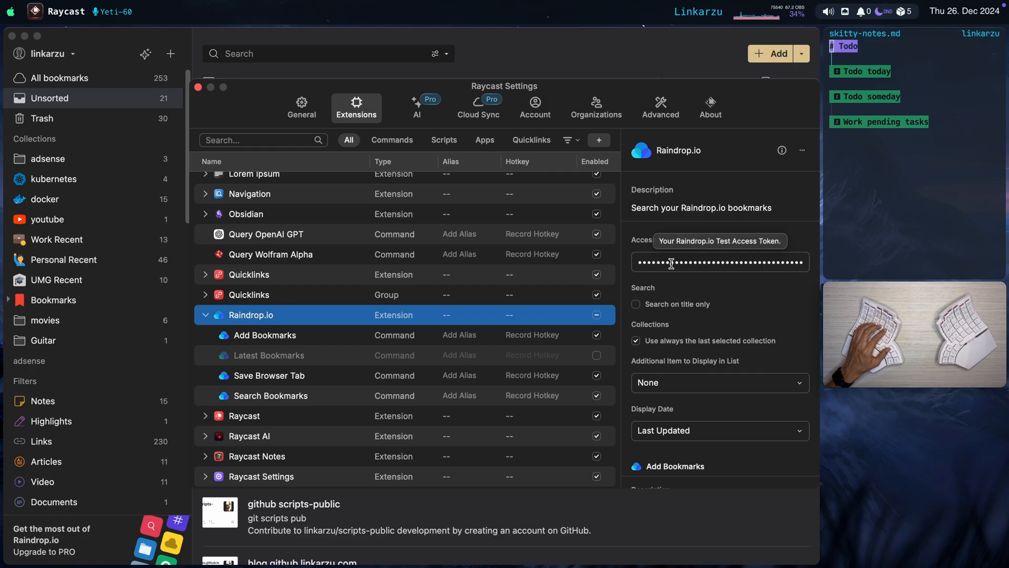
{"action": "mouse_move", "coordinate": [703, 246]}
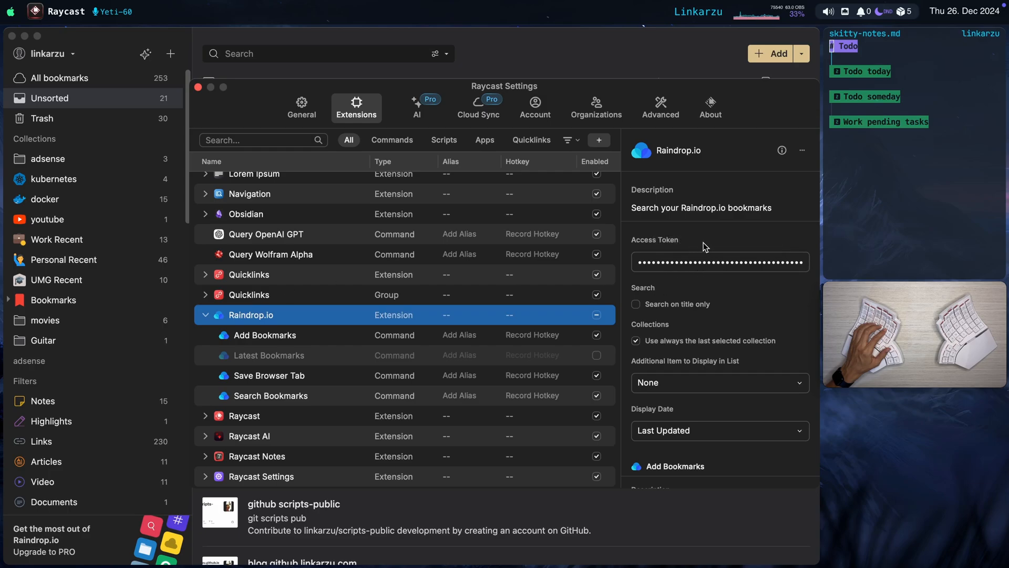
{"action": "mouse_move", "coordinate": [687, 342]}
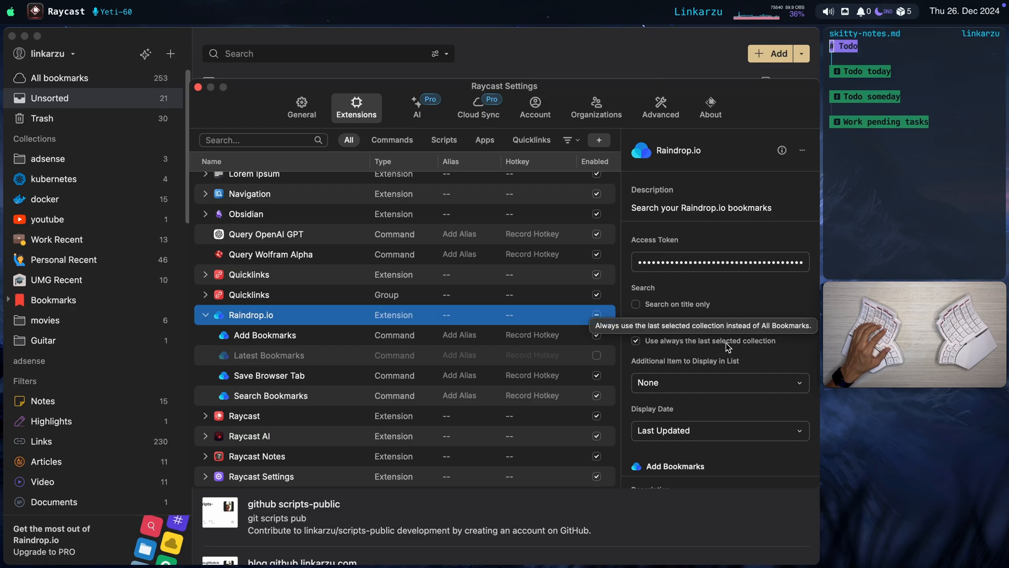
{"action": "scroll", "scroll_direction": "down", "scroll_amount": 3}
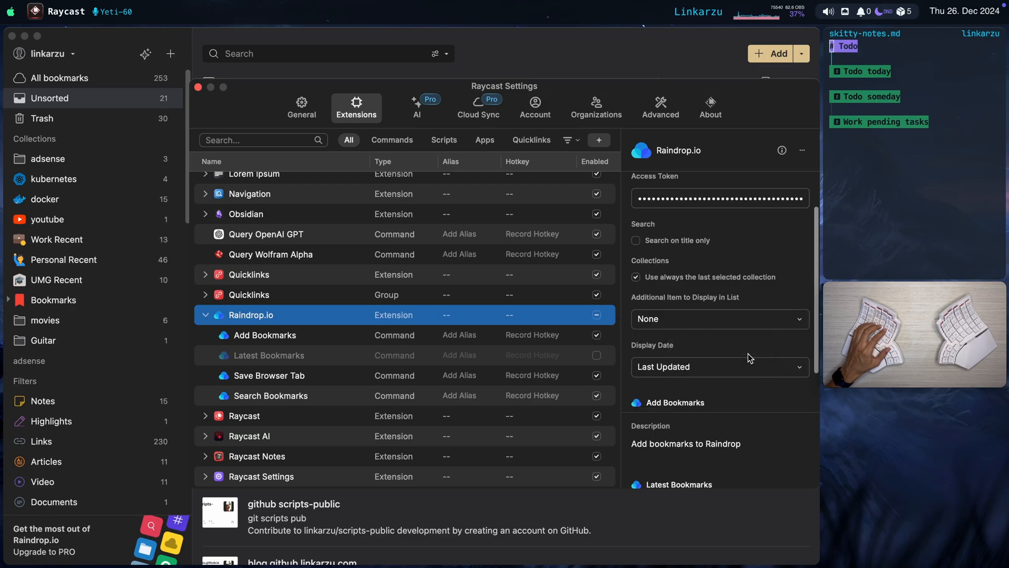
{"action": "scroll", "scroll_direction": "down", "scroll_amount": 3}
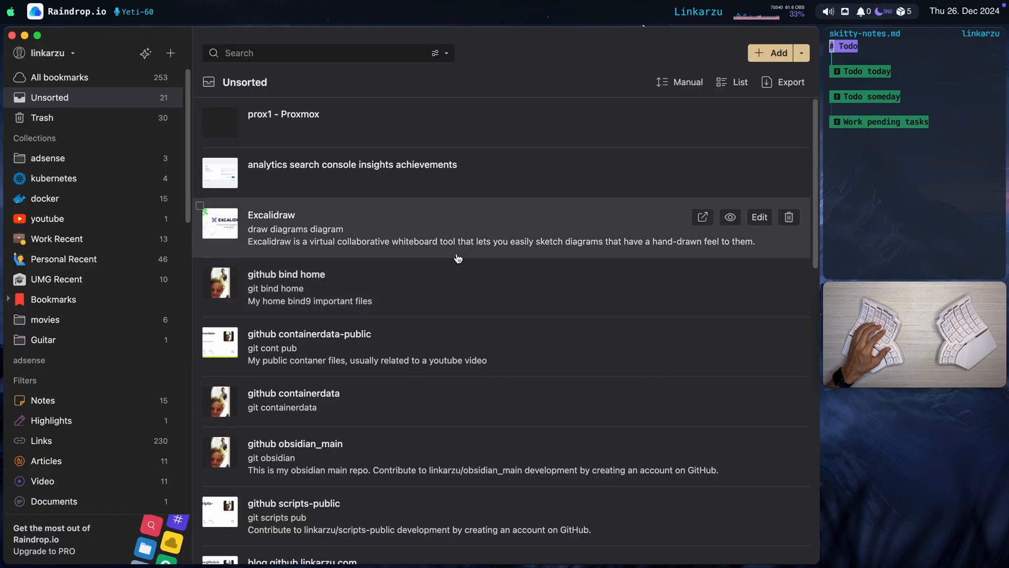
- Go to Raindrop.io's Integrations settings through the account menu
{"action": "left_click", "coordinate": [47, 53]}
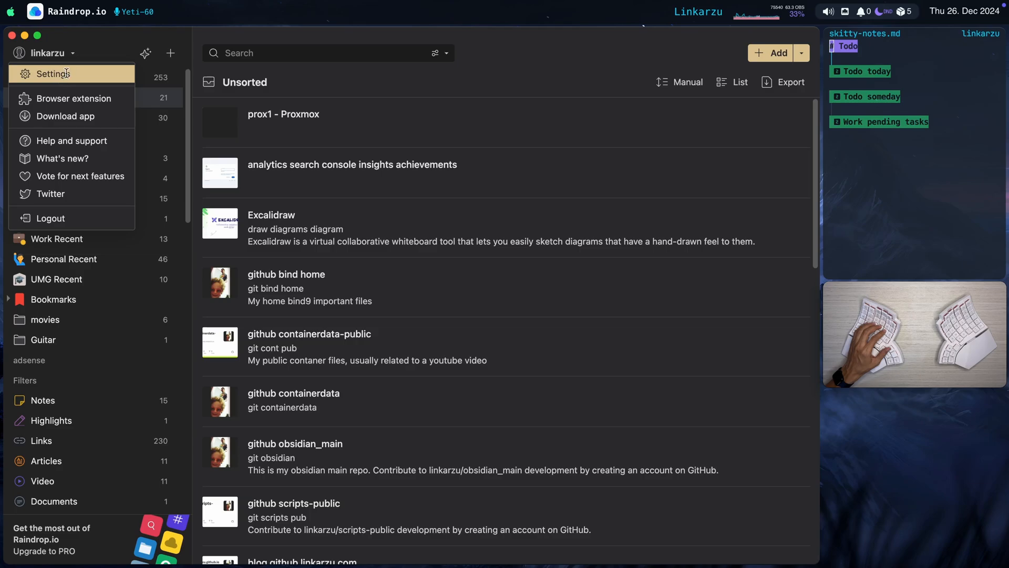
{"action": "left_click", "coordinate": [48, 73]}
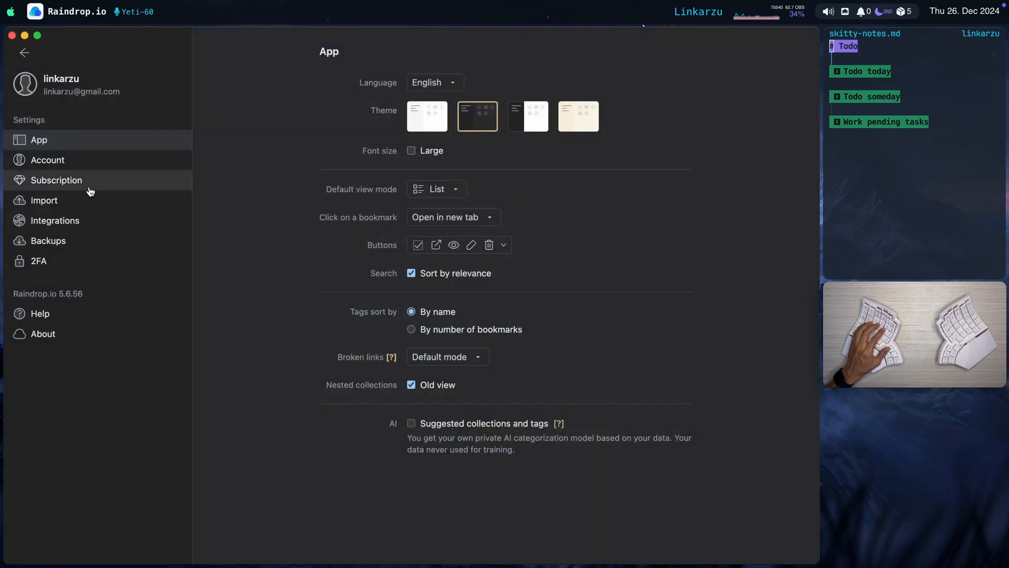
{"action": "left_click", "coordinate": [55, 220]}
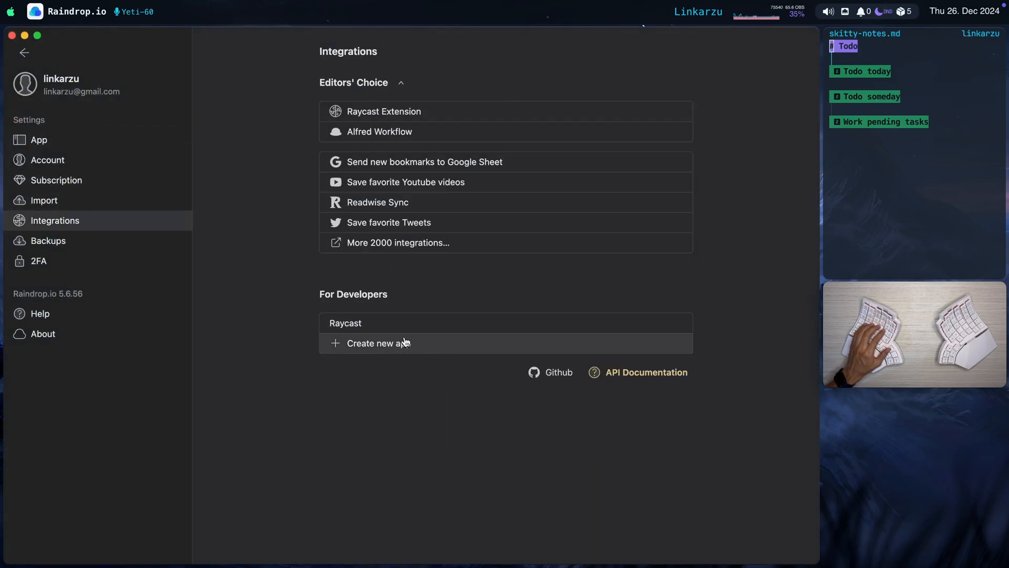
{"action": "mouse_move", "coordinate": [357, 323]}
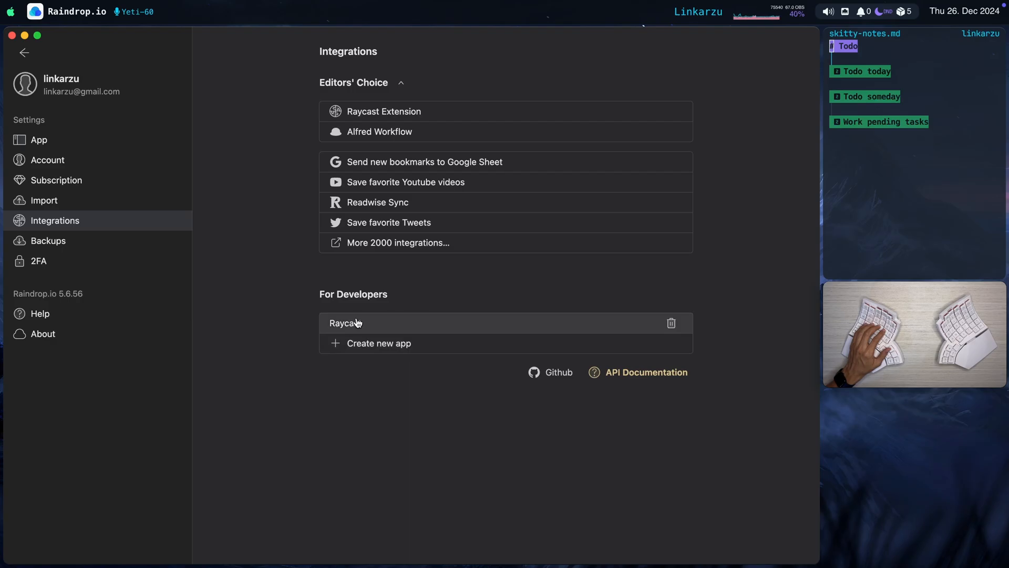
- Create a developer app named 'racast' and generate its test token
{"action": "left_click", "coordinate": [378, 343]}
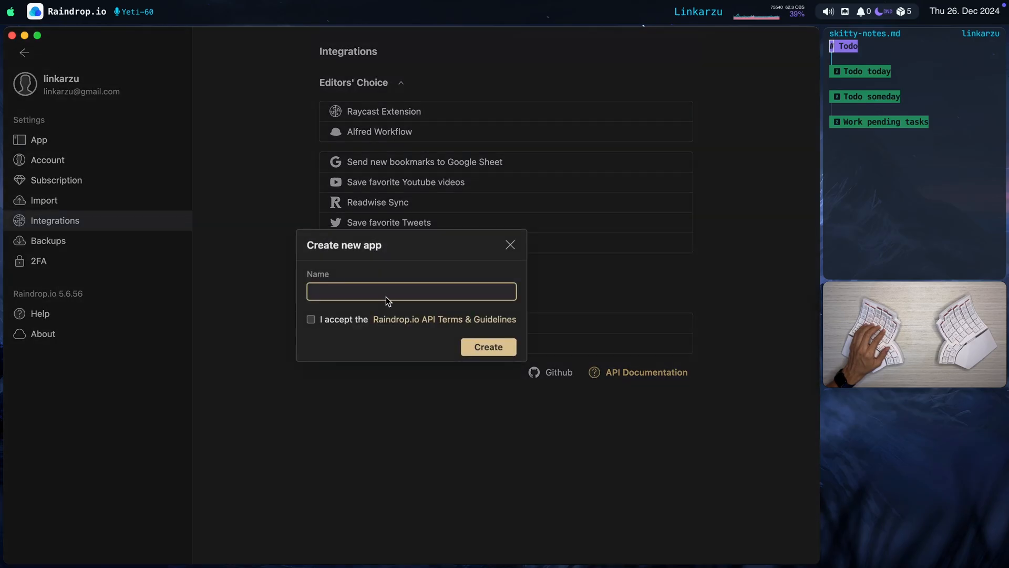
{"action": "type", "text": "racast-test"}
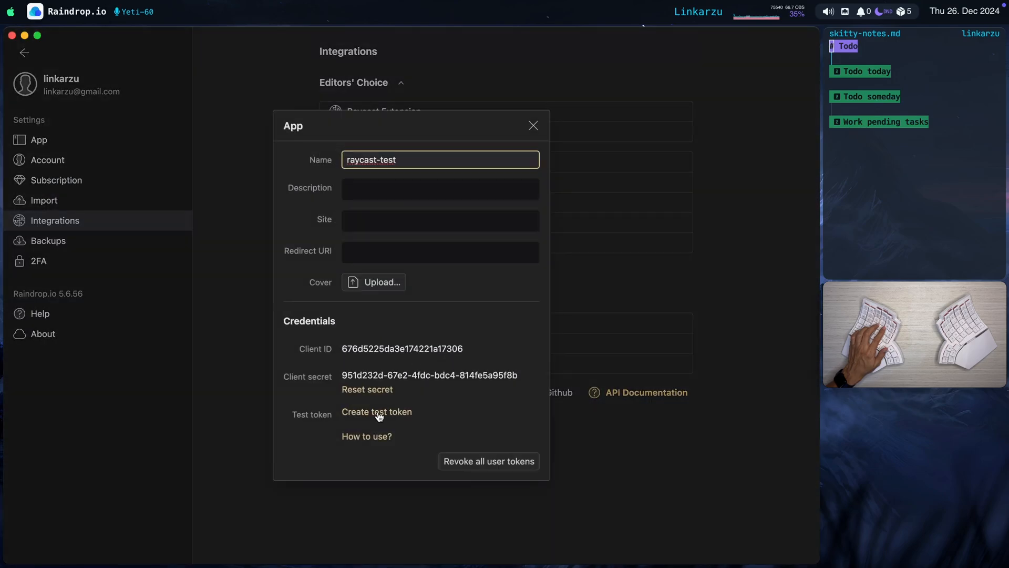
{"action": "left_click", "coordinate": [376, 412]}
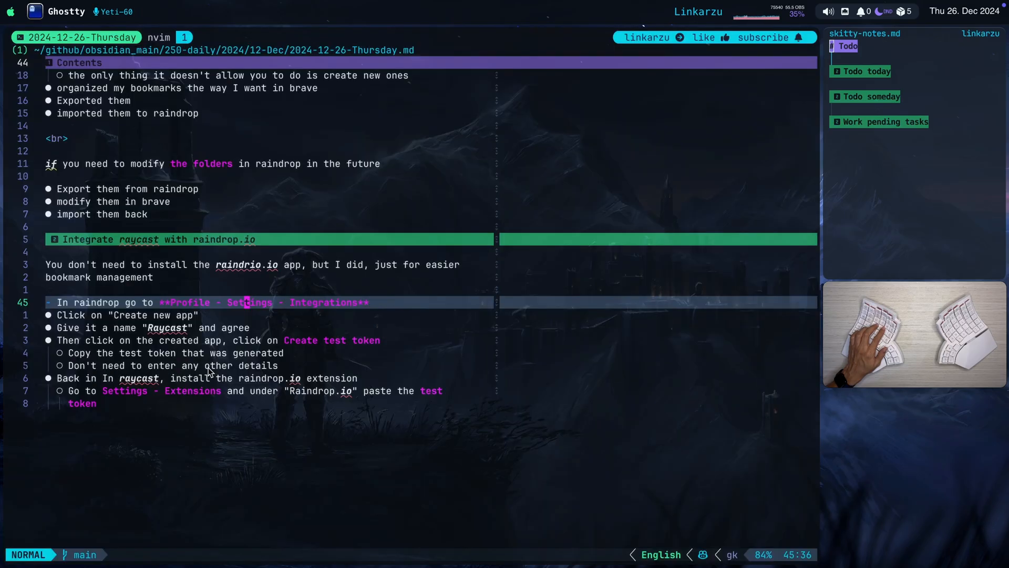
{"action": "mouse_move", "coordinate": [250, 357]}
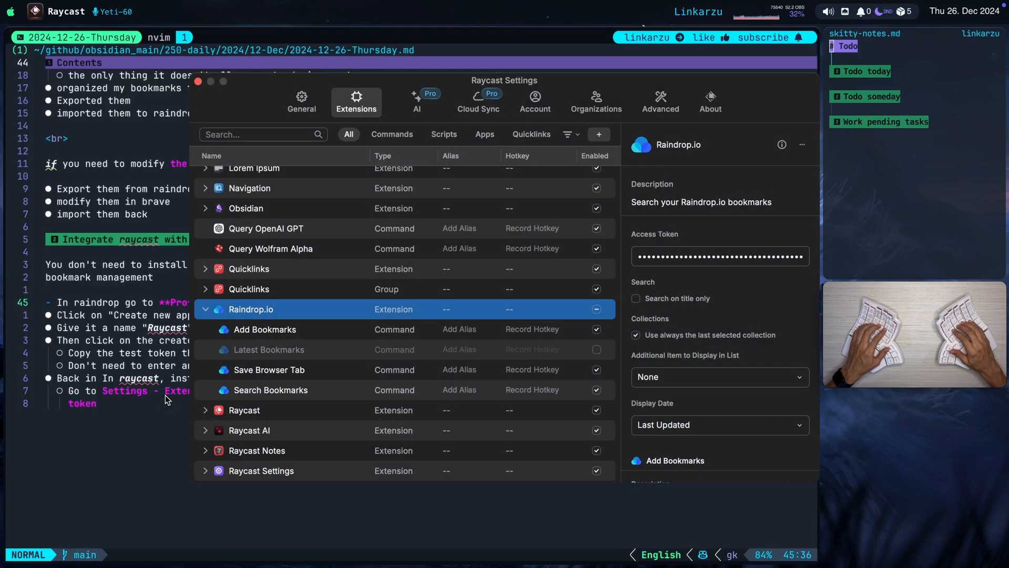
{"action": "mouse_move", "coordinate": [759, 256]}
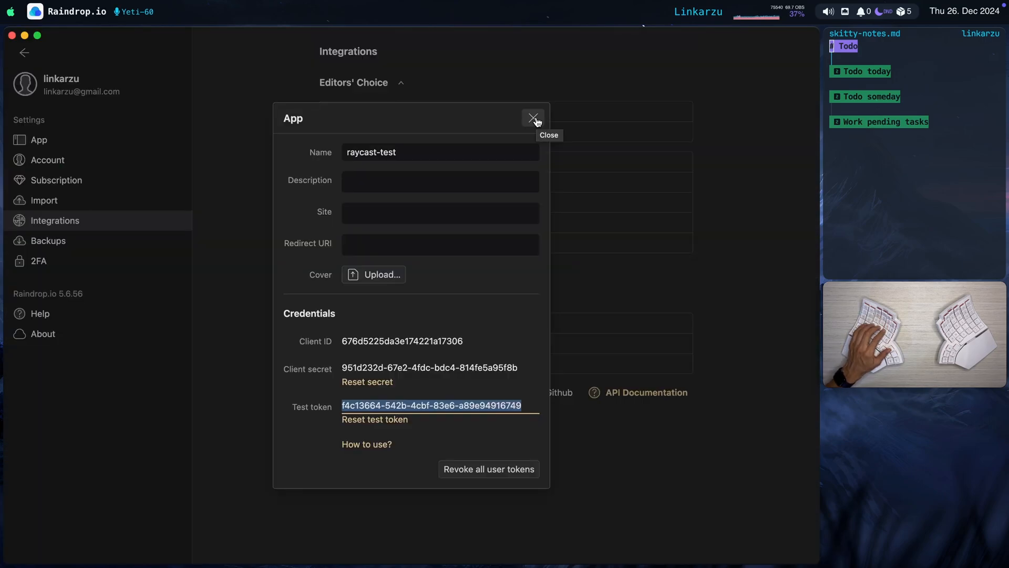
- Close the app details dialog and return to Raycast's extension list showing Raindrop.io
{"action": "left_click", "coordinate": [533, 117]}
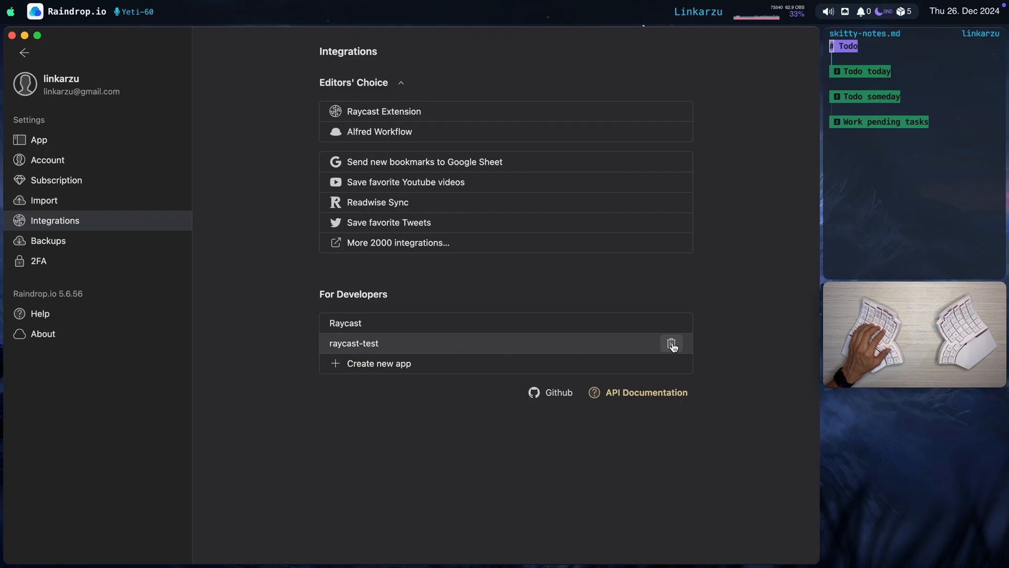
{"action": "left_click", "coordinate": [671, 344]}
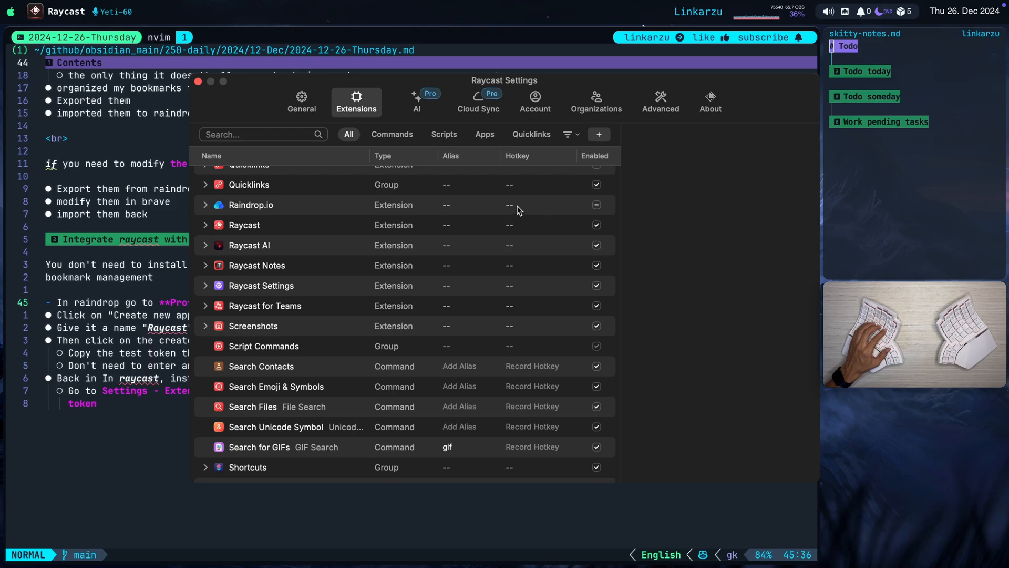
{"action": "mouse_move", "coordinate": [524, 214]}
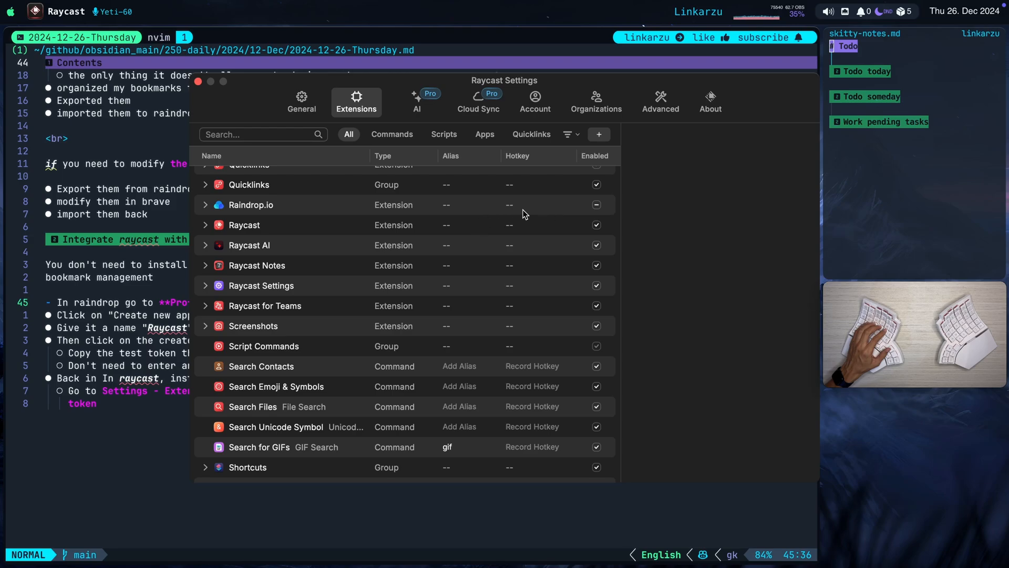
{"action": "mouse_move", "coordinate": [193, 89]}
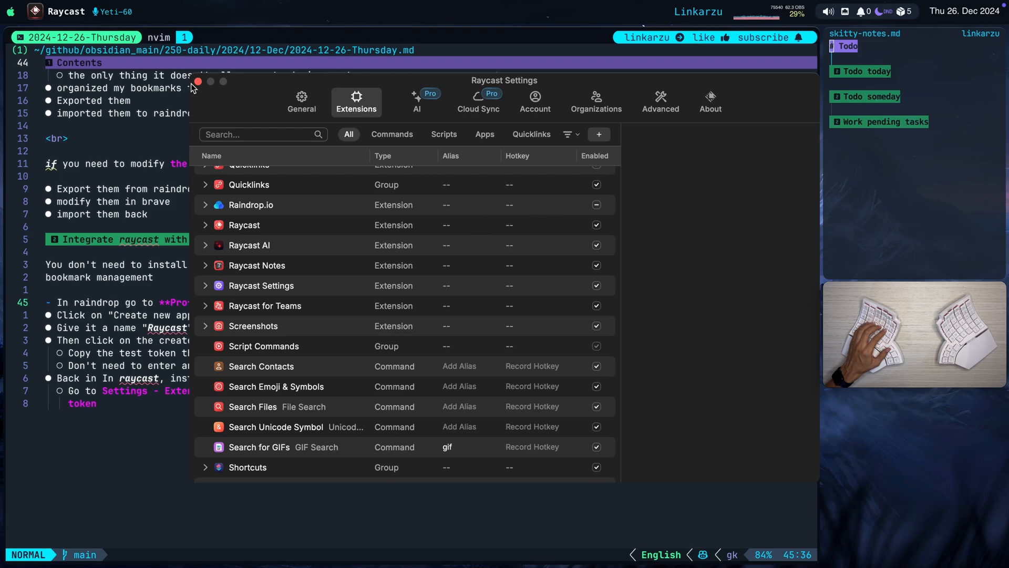
{"action": "left_click", "coordinate": [198, 81]}
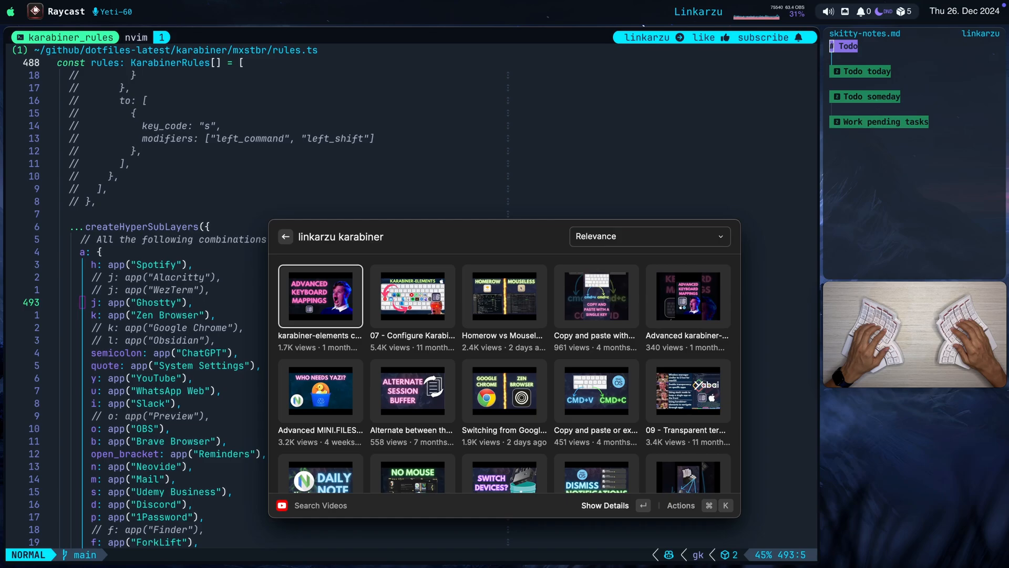
- Search YouTube videos for 'linkarzu karabiner' in Raycast
{"action": "left_click", "coordinate": [320, 295]}
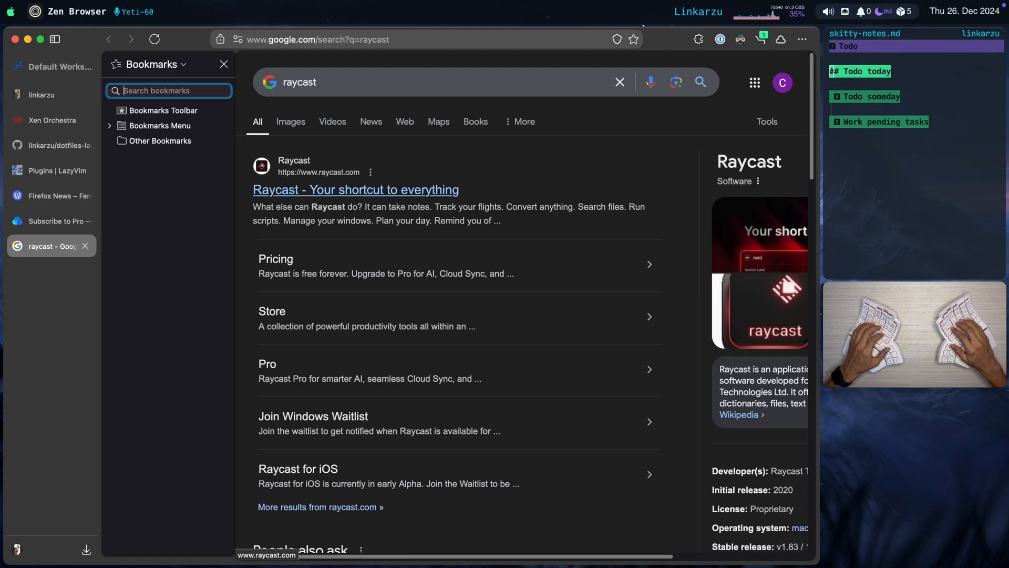
- Open Zen Browser's bookmarks sidebar to see only empty Toolbar, Menu and Other folders
{"action": "left_click", "coordinate": [223, 64]}
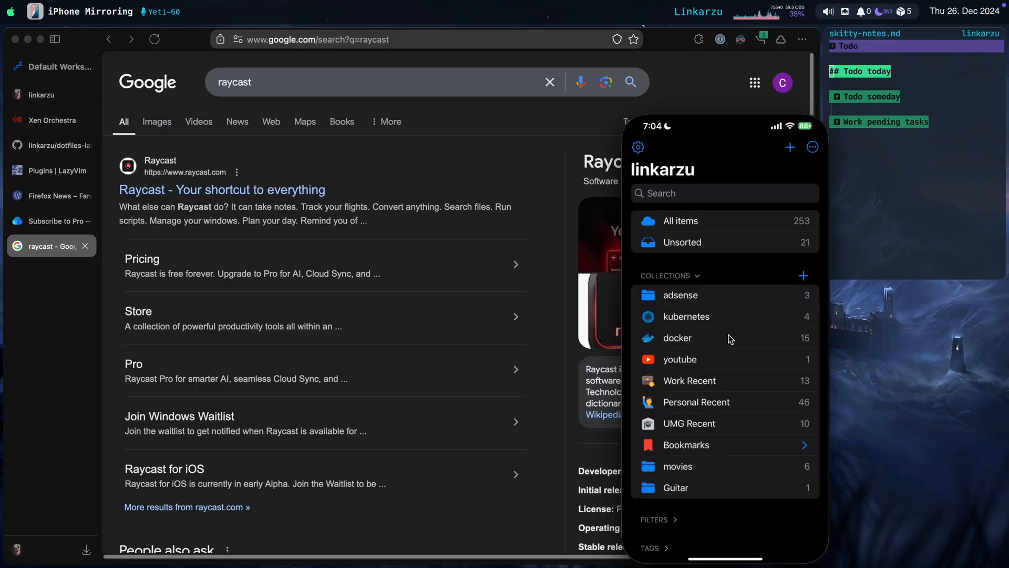
{"action": "mouse_move", "coordinate": [738, 332]}
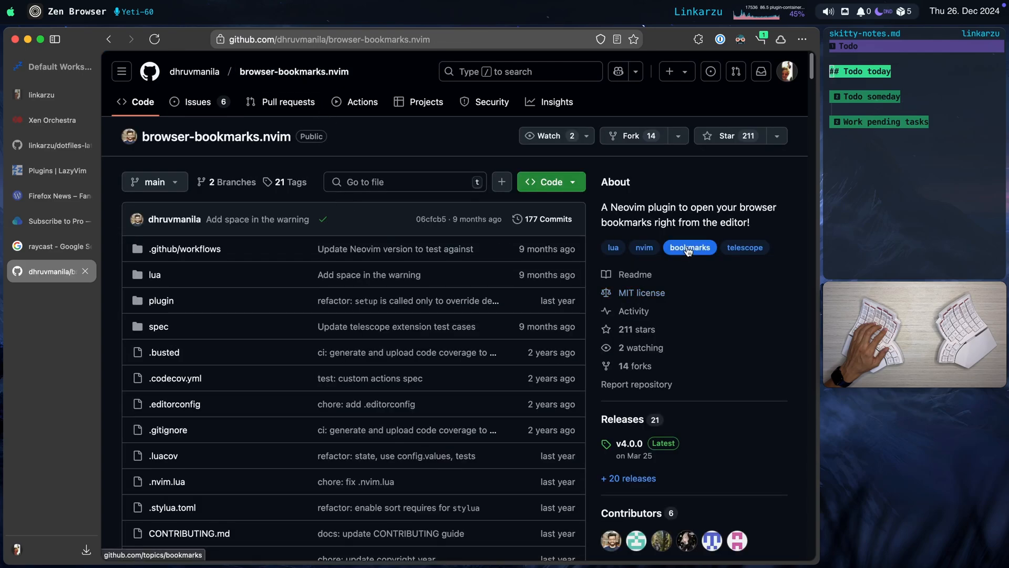
{"action": "mouse_move", "coordinate": [669, 228]}
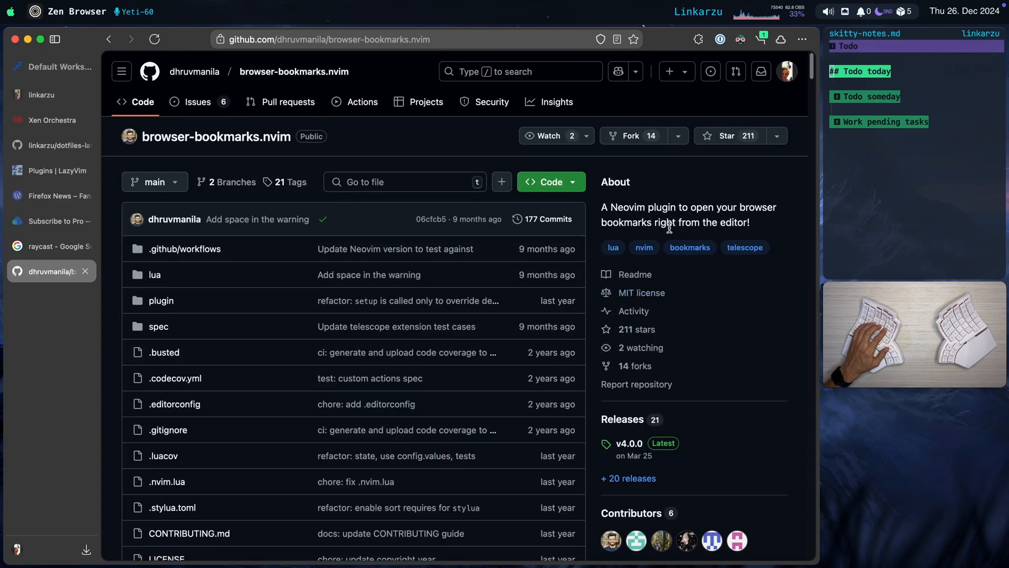
- Scroll through the browser-bookmarks.nvim README's picker examples and supported-browsers table
{"action": "scroll", "scroll_direction": "down", "scroll_amount": 3}
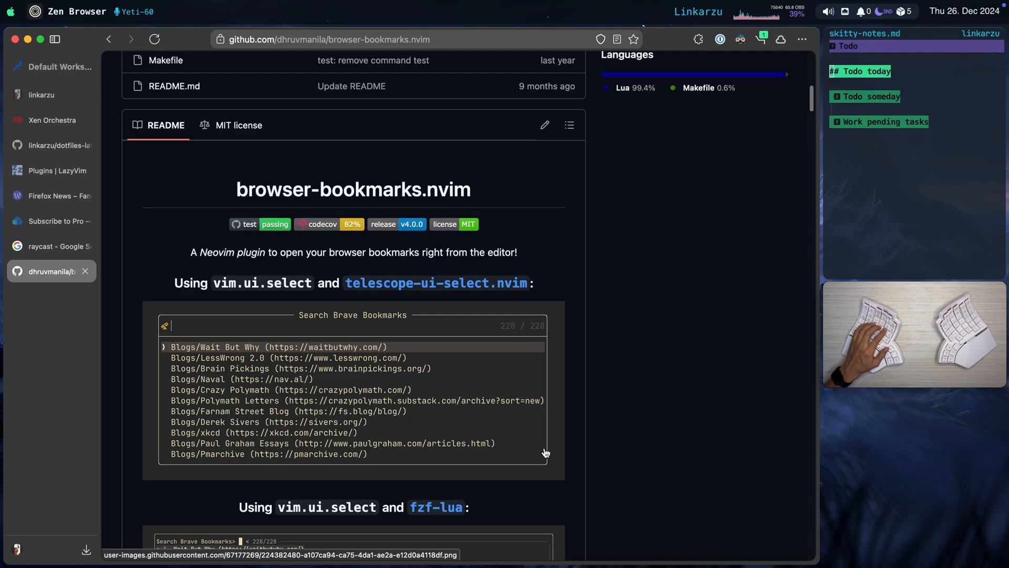
{"action": "scroll", "scroll_direction": "down", "scroll_amount": 3}
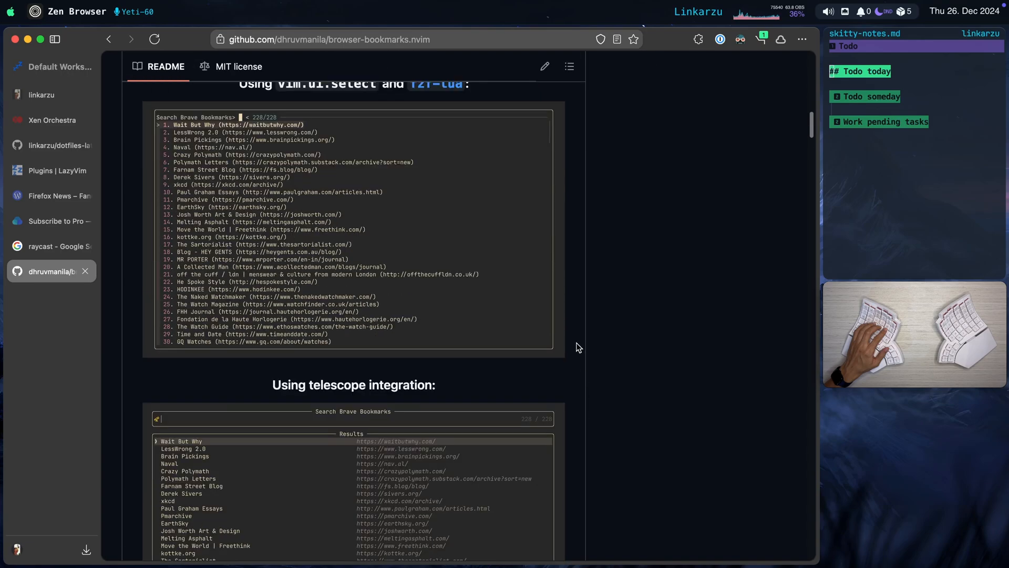
{"action": "scroll", "scroll_direction": "down", "scroll_amount": 3}
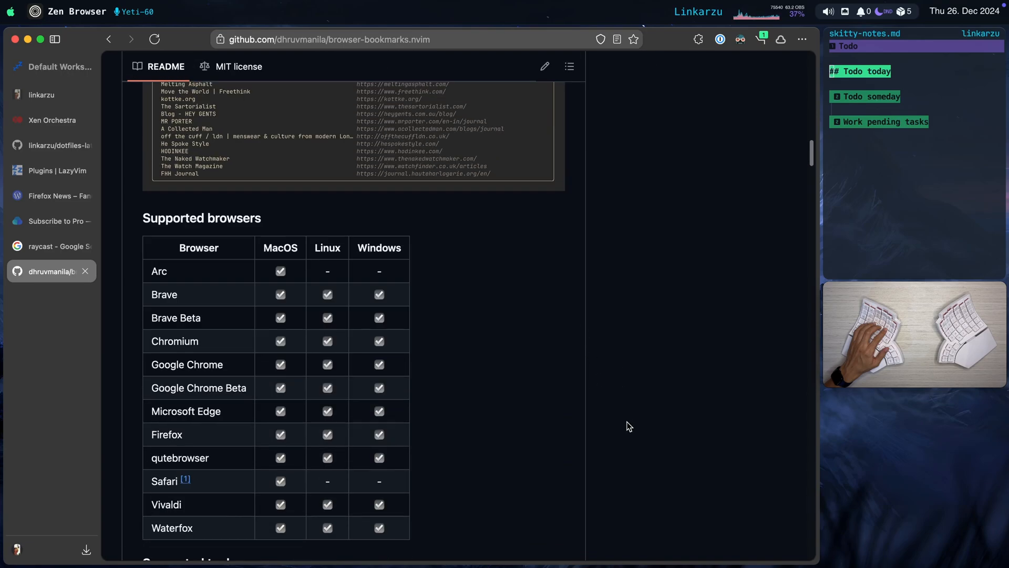
{"action": "scroll", "scroll_direction": "down", "scroll_amount": 3}
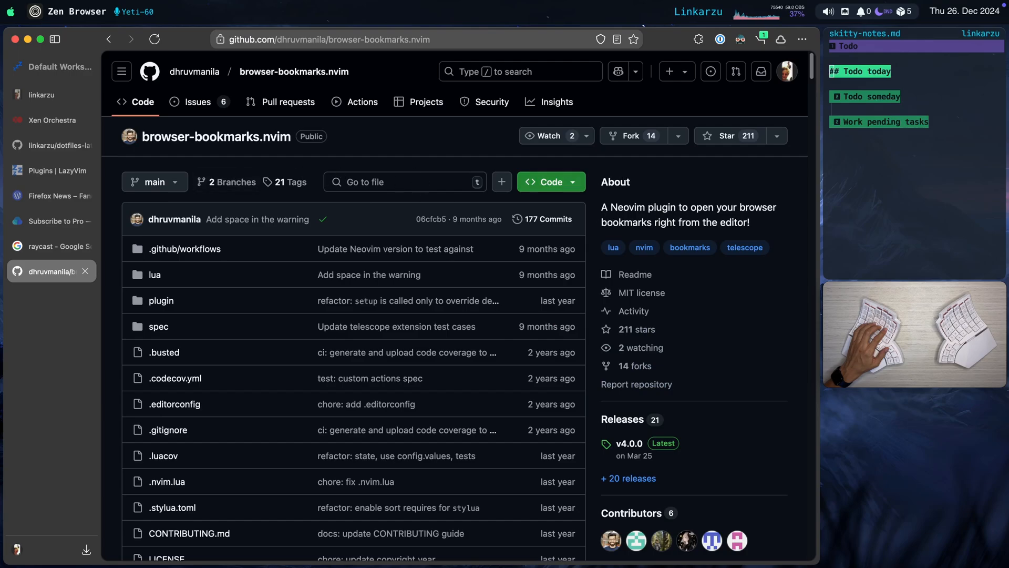
{"action": "mouse_move", "coordinate": [284, 168]}
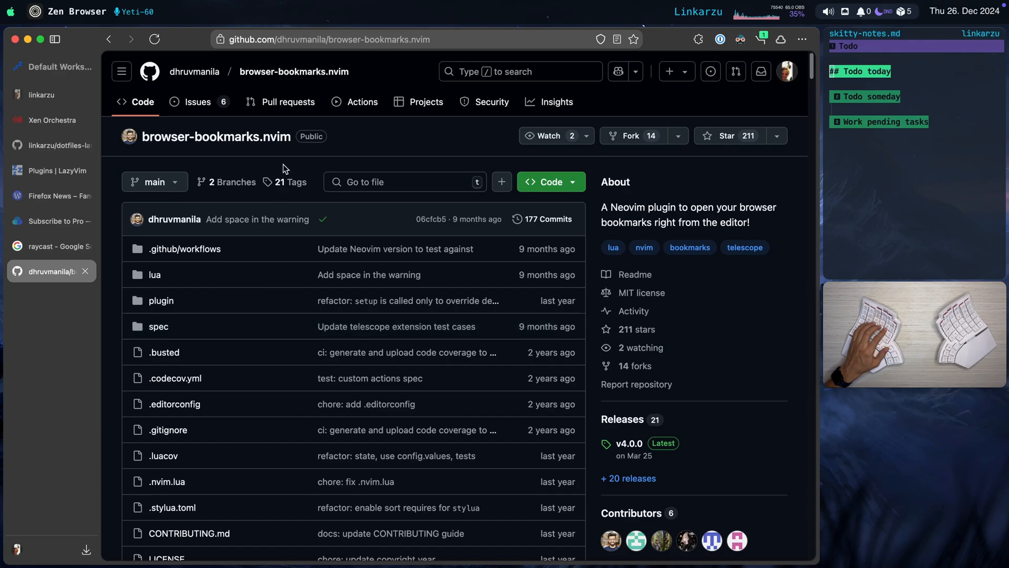